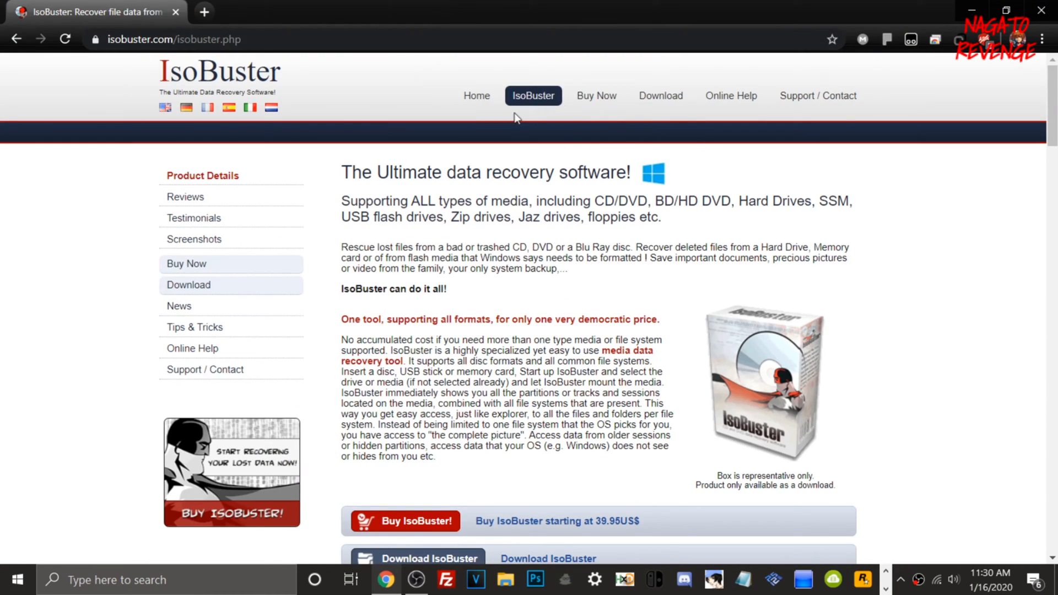
Download isobuster_install.exe from the official isobuster.com download page.
scroll(down, 3)
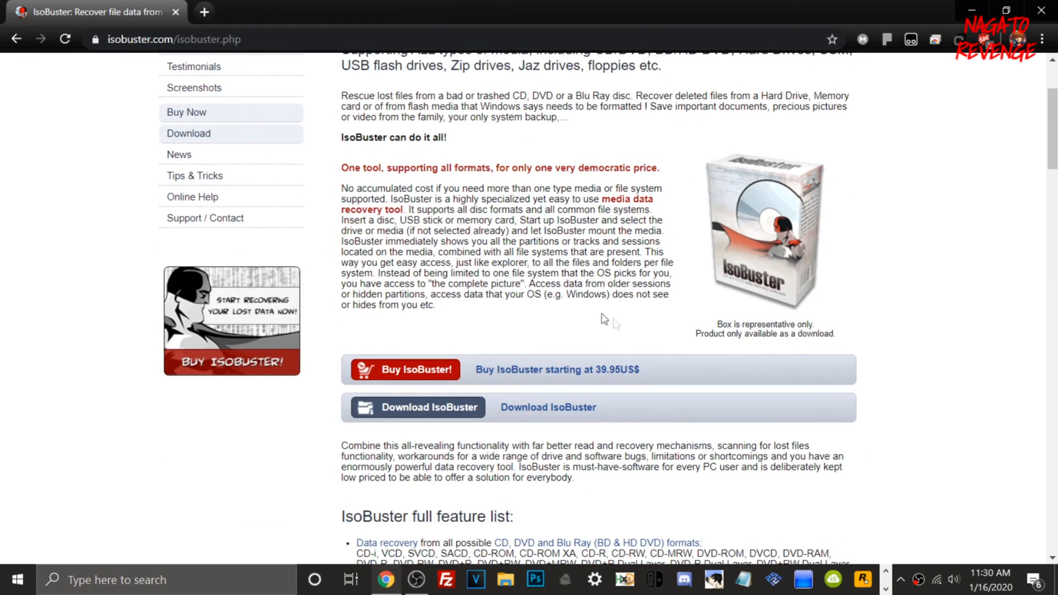
mouse_move(430, 407)
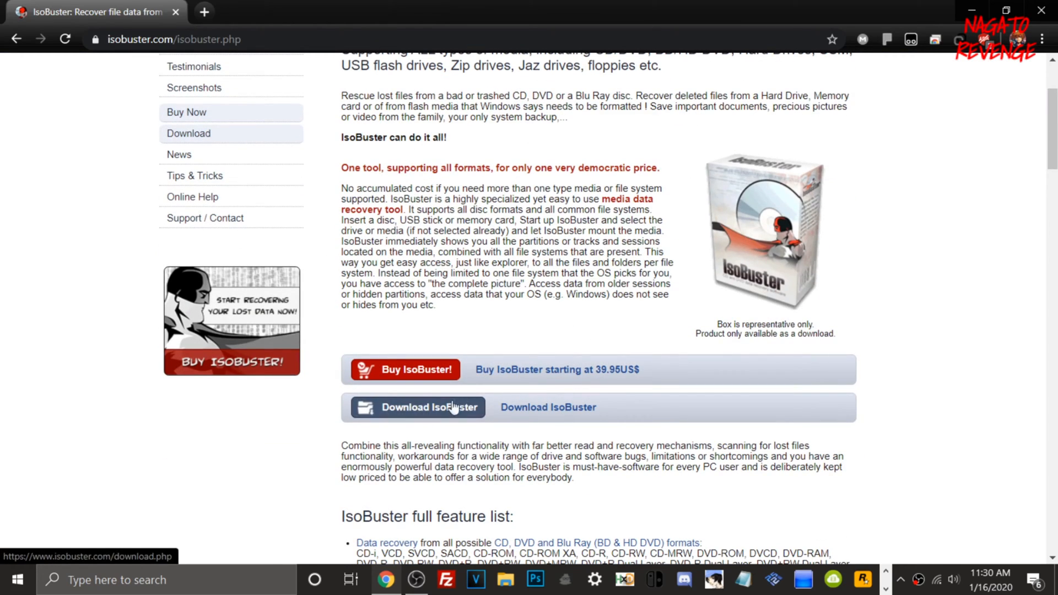
click(416, 406)
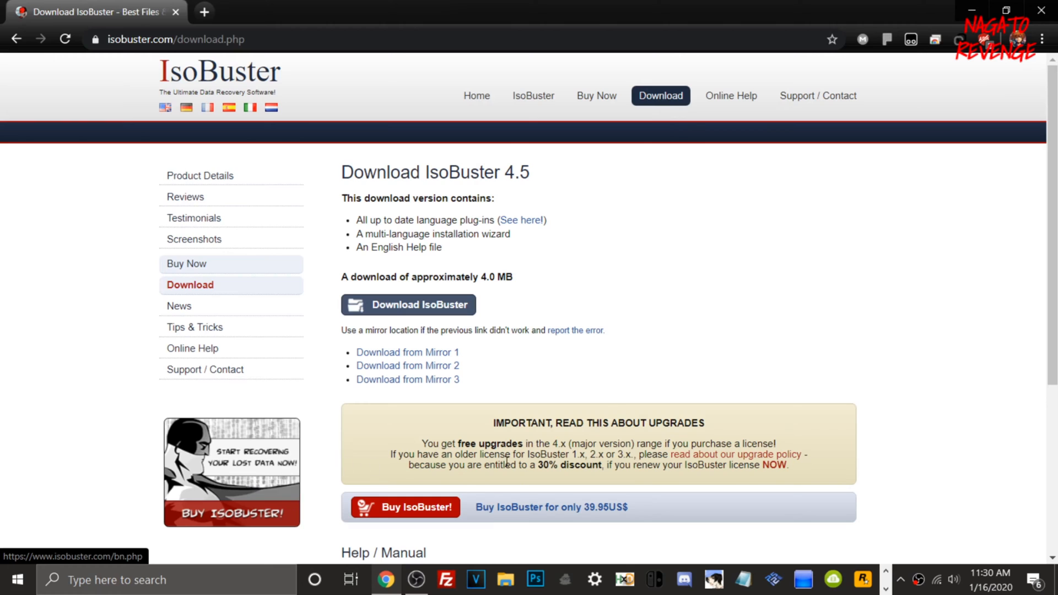
scroll(down, 3)
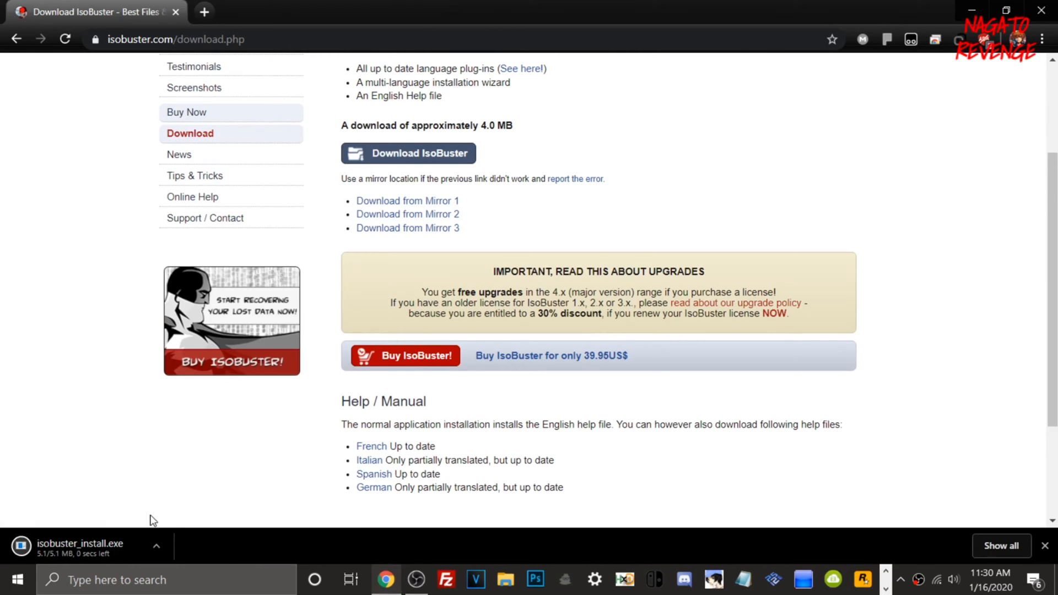
click(156, 547)
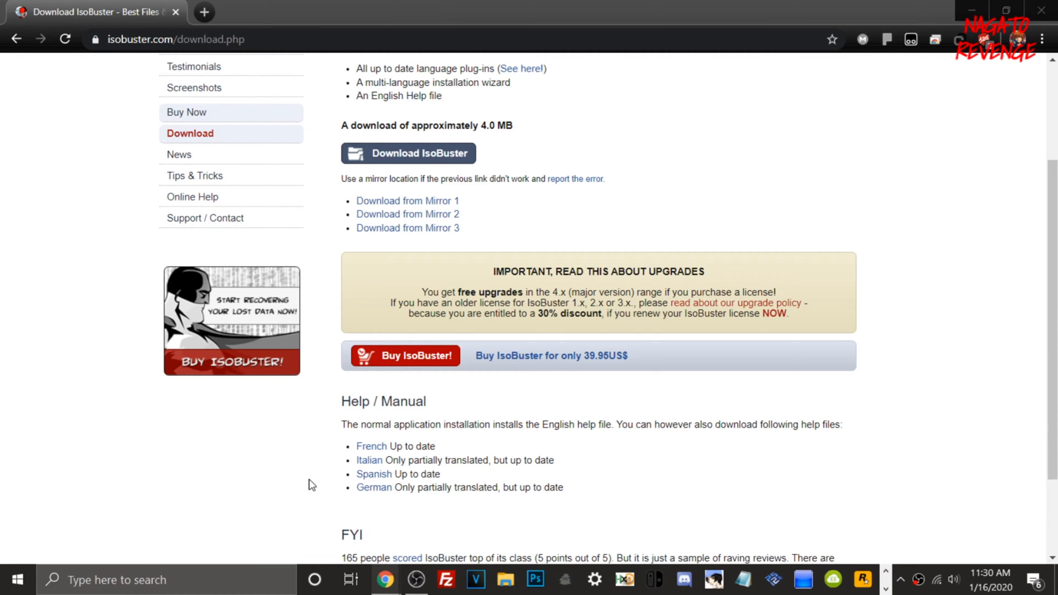
mouse_move(937, 6)
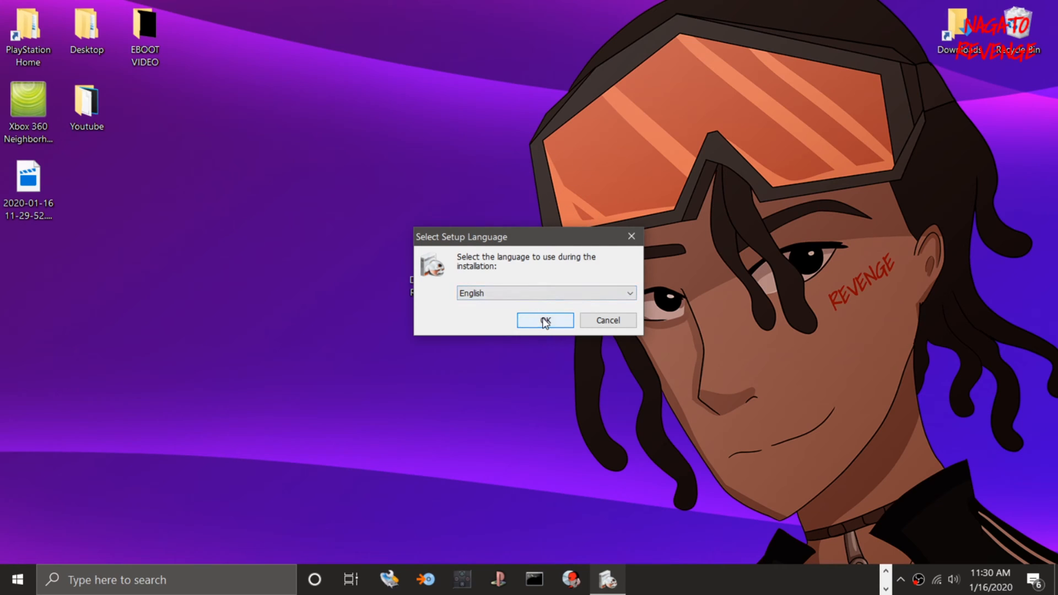
Run setup in English, accept the license, and keep C:\Program Files (x86)\Smart Projects\IsoBuster.
click(545, 320)
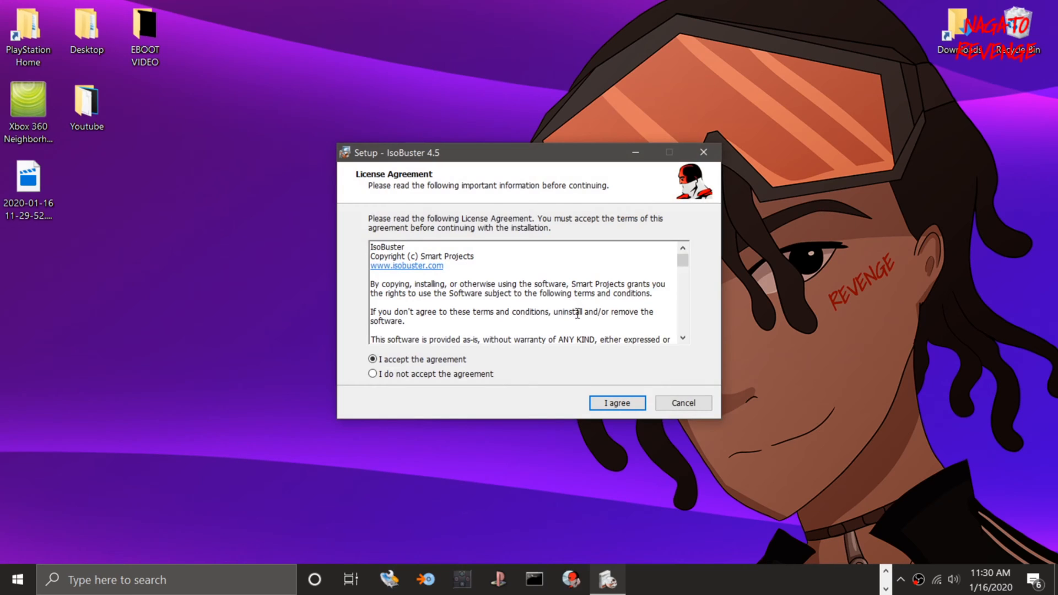
scroll(down, 3)
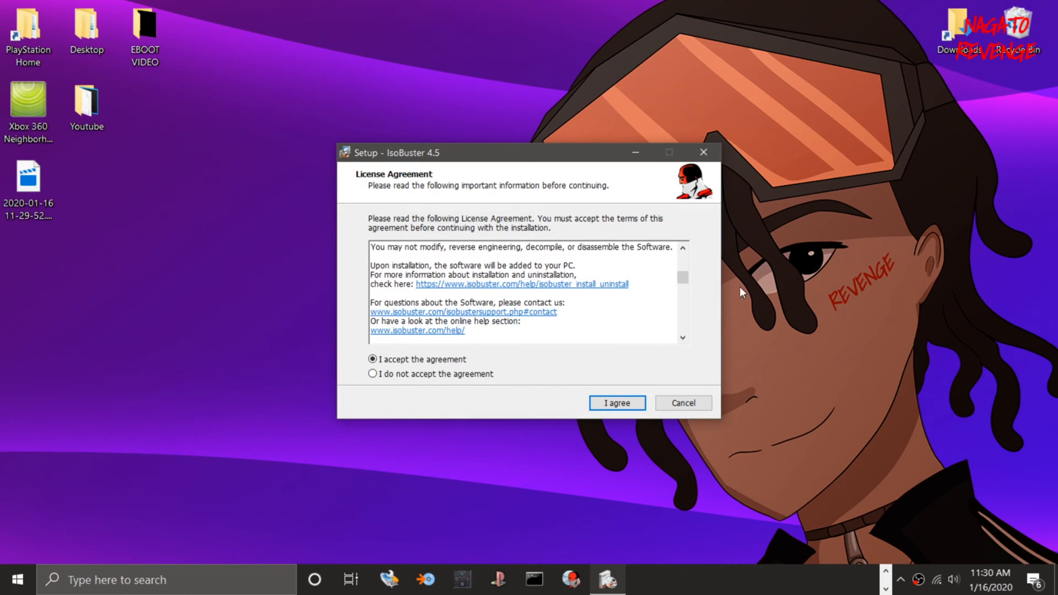
click(615, 403)
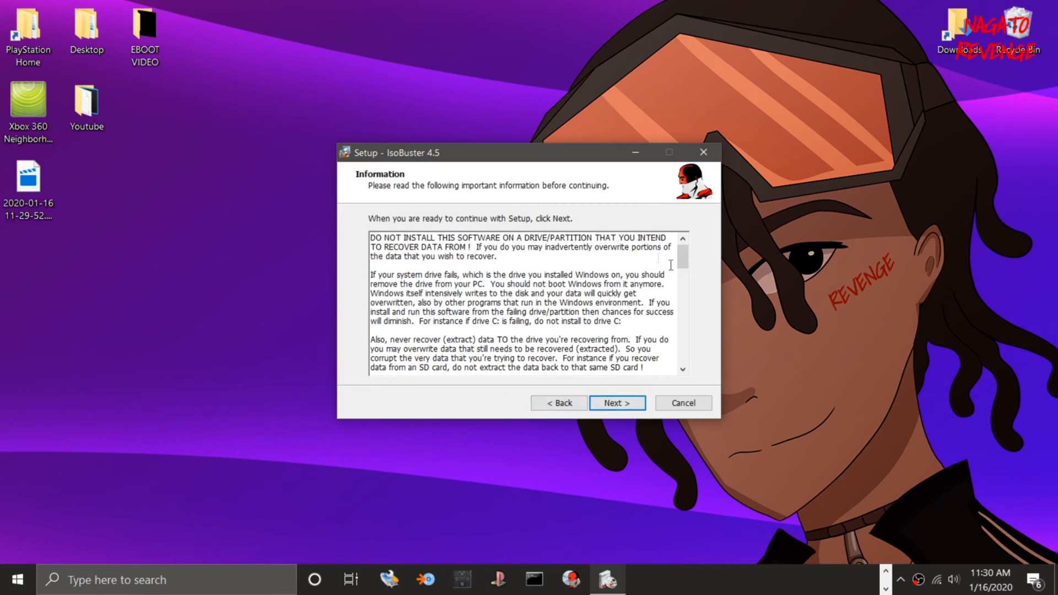
click(615, 403)
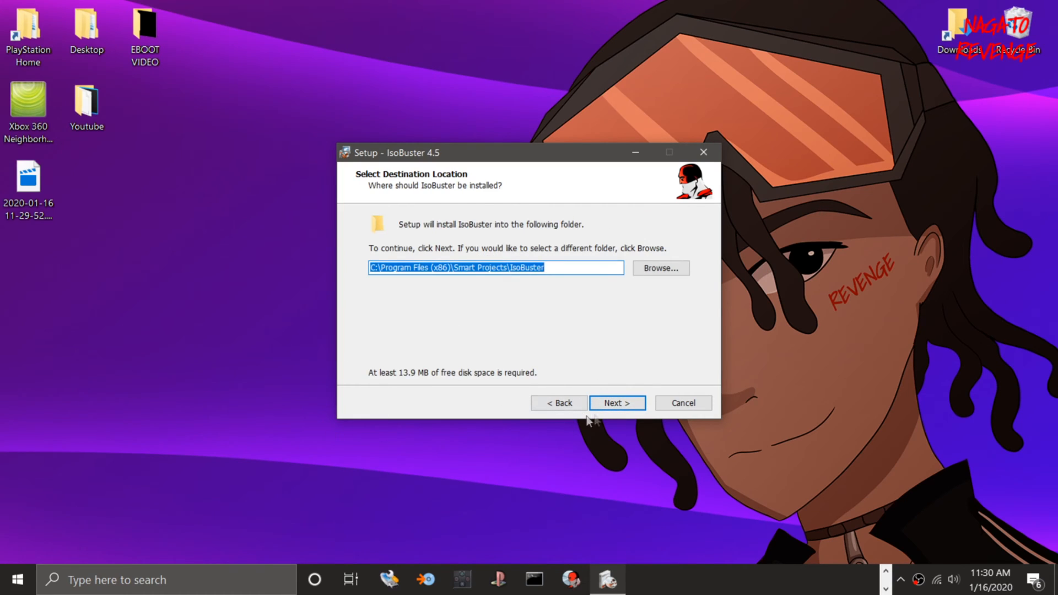
click(616, 403)
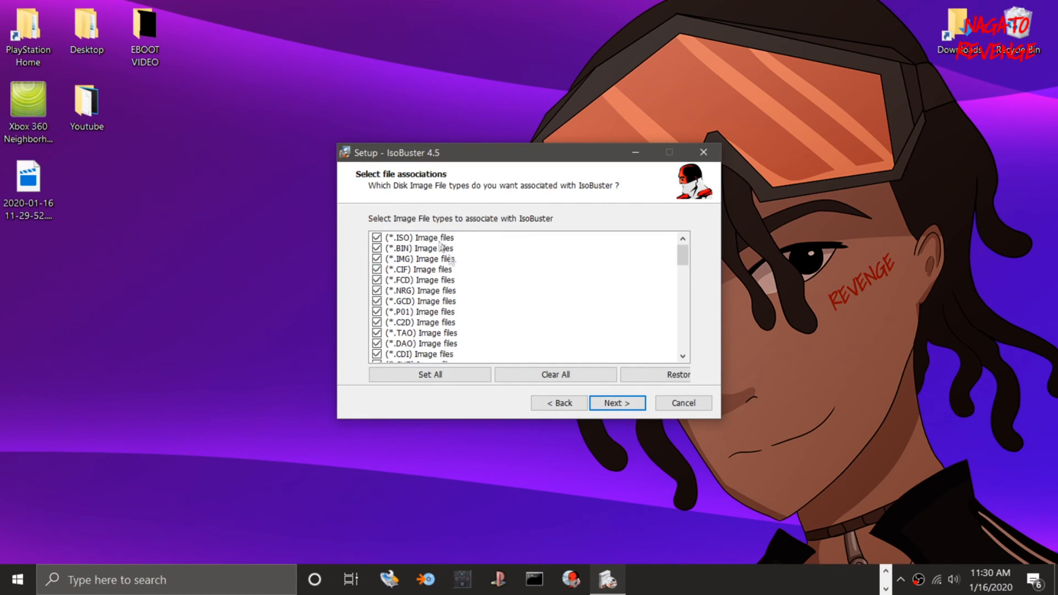
Use Set All to associate every listed disk image type with IsoBuster, then continue.
scroll(down, 3)
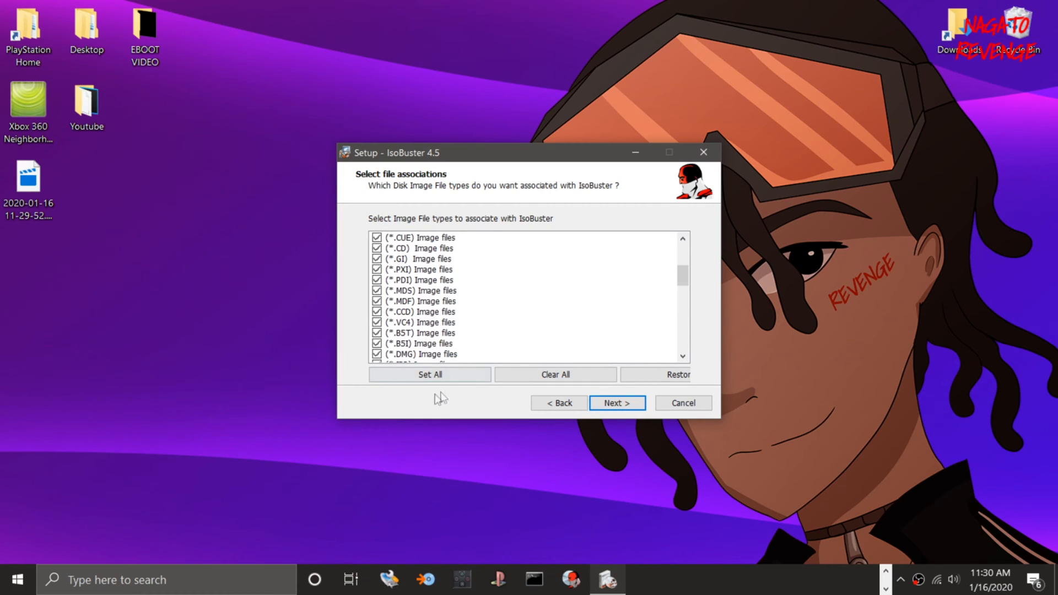
scroll(down, 3)
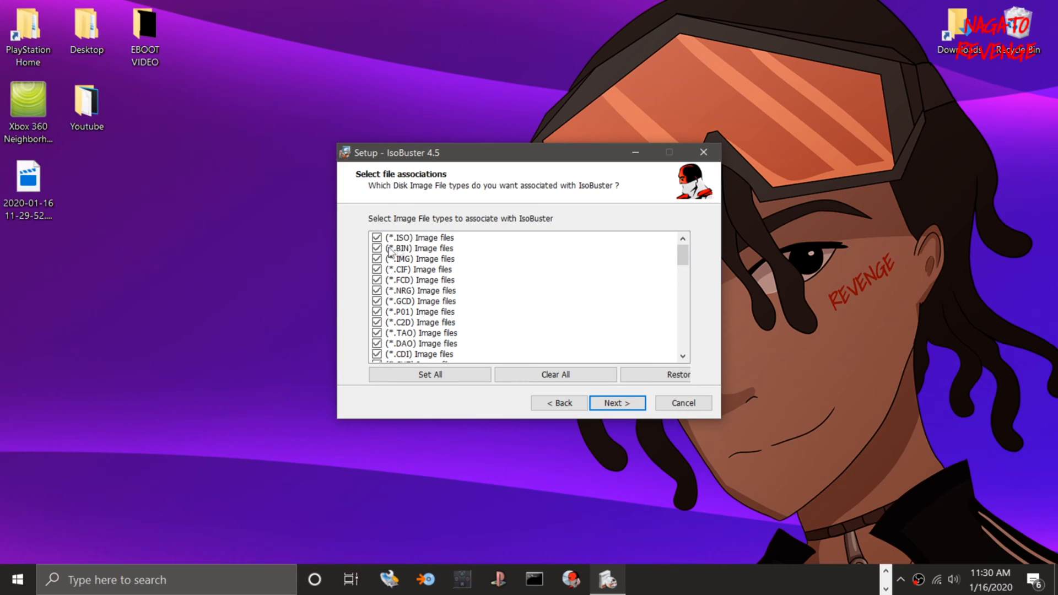
click(377, 259)
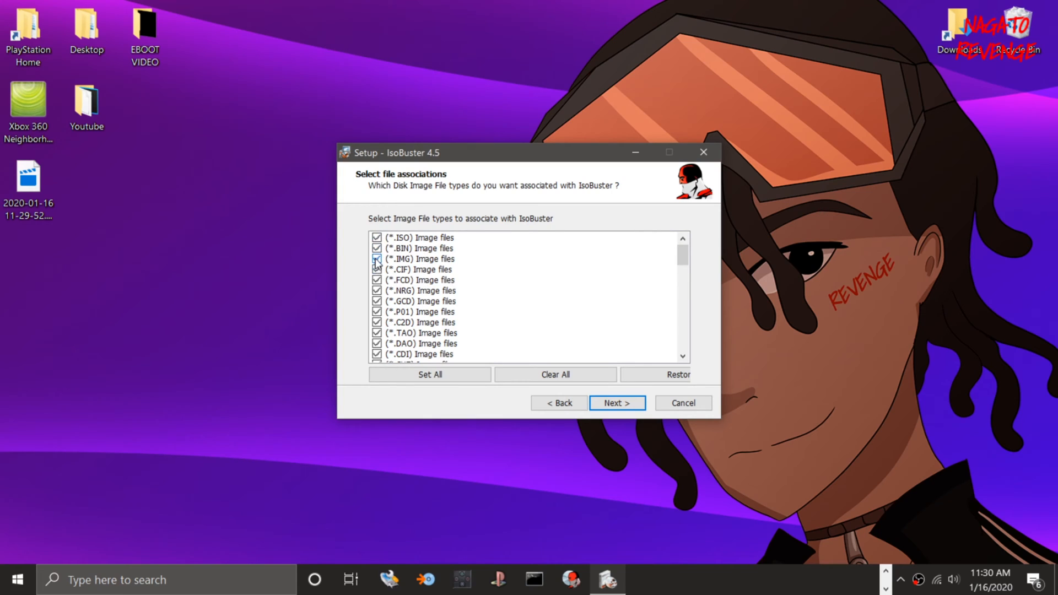
scroll(down, 3)
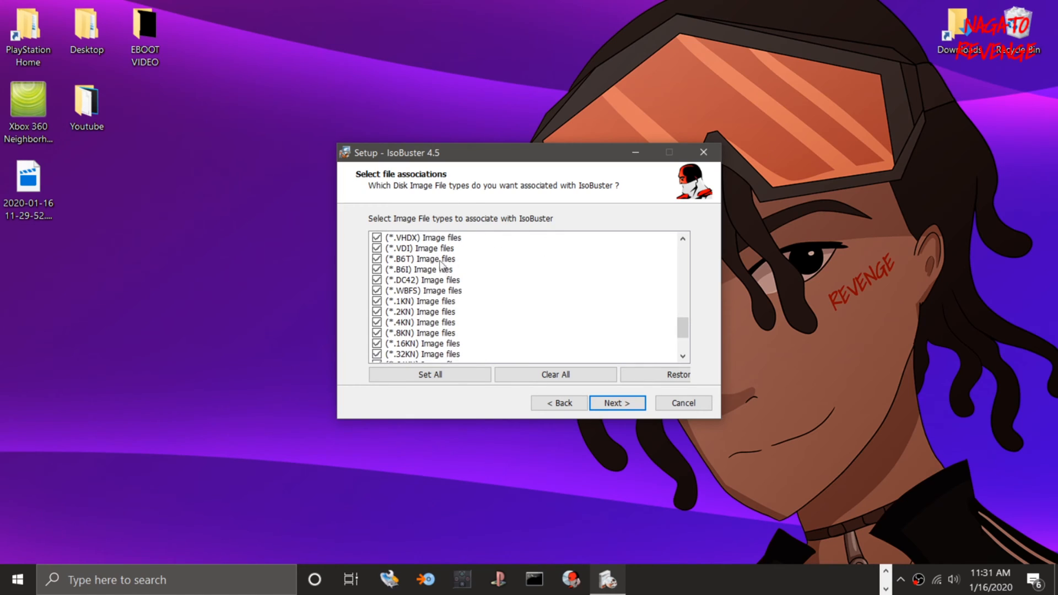
scroll(down, 3)
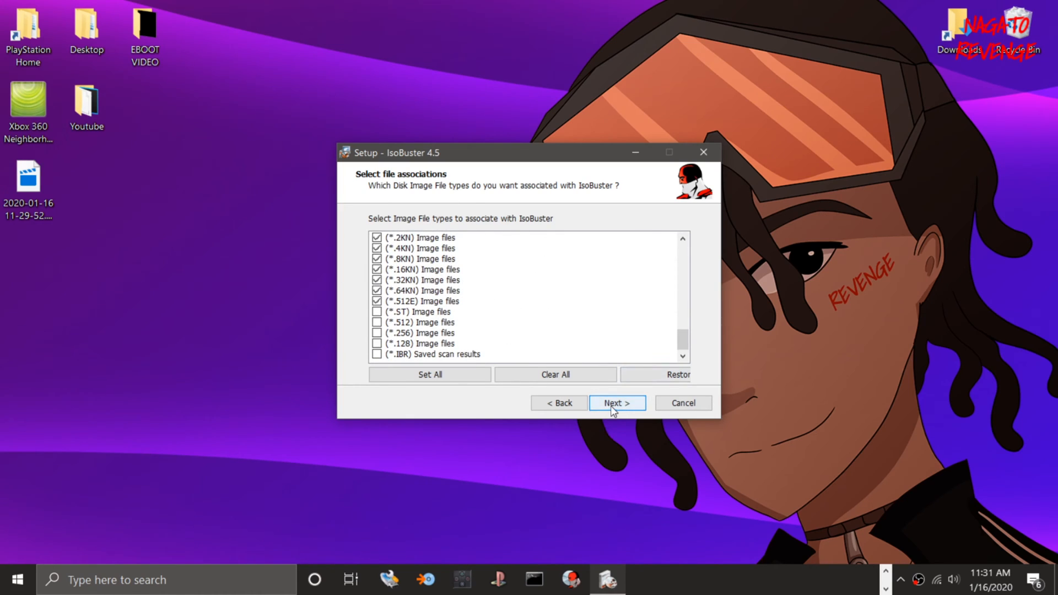
click(429, 375)
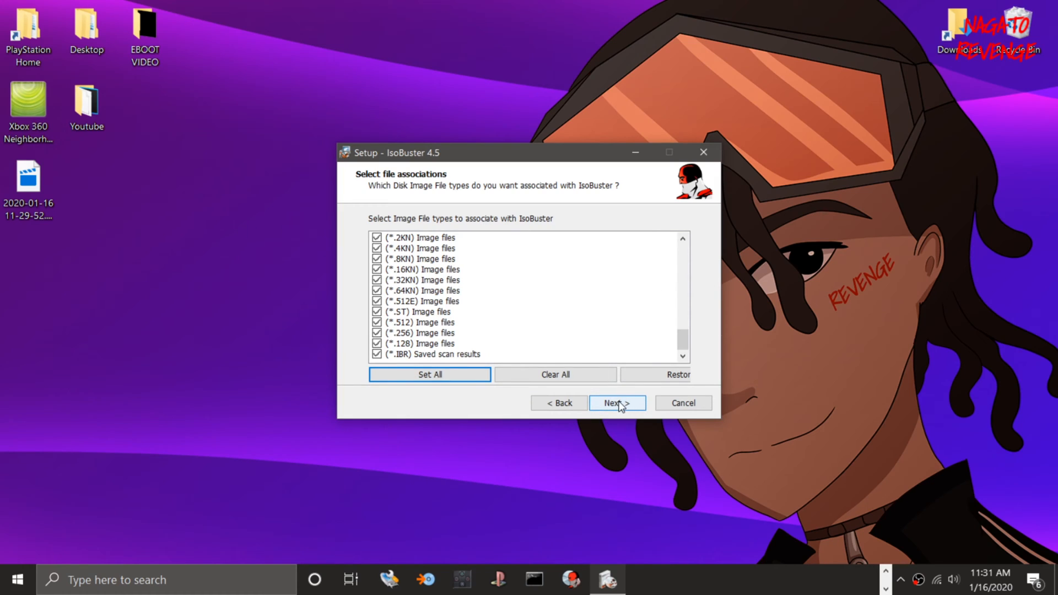
click(615, 403)
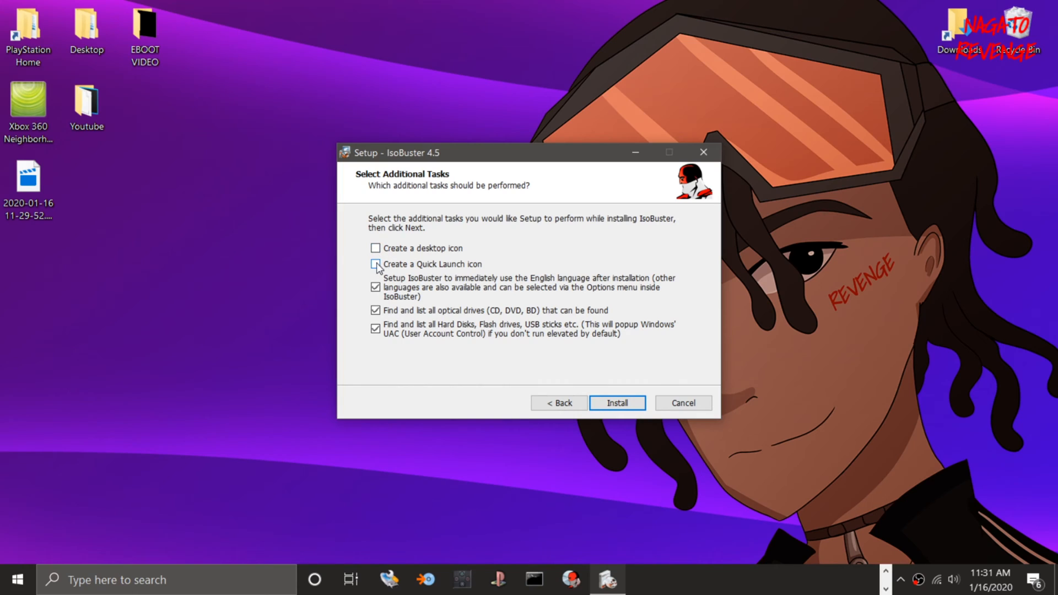
Install IsoBuster with a desktop icon and finish with Launch IsoBuster checked.
click(375, 247)
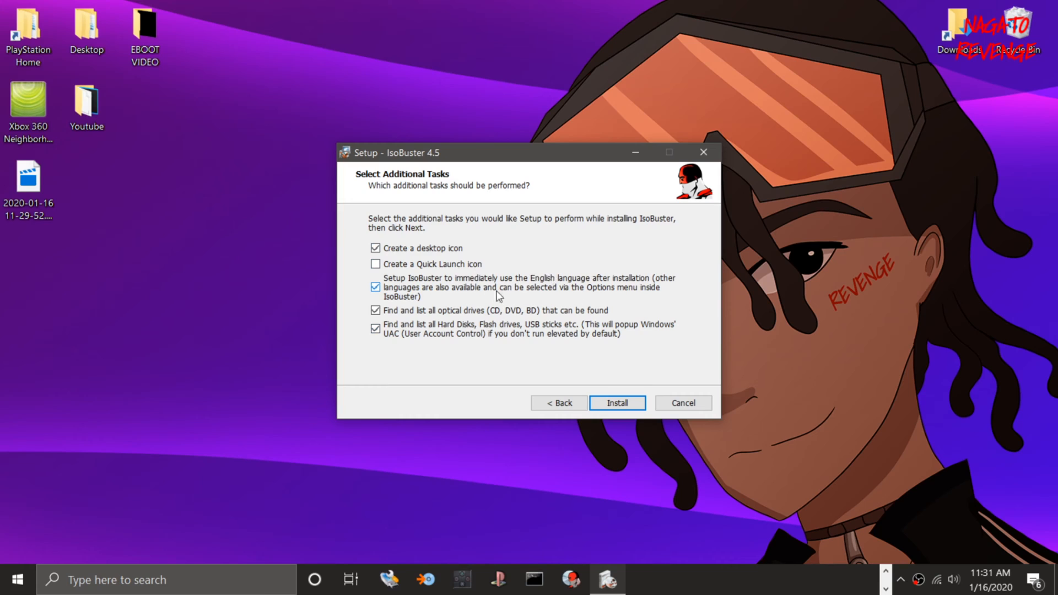
click(616, 403)
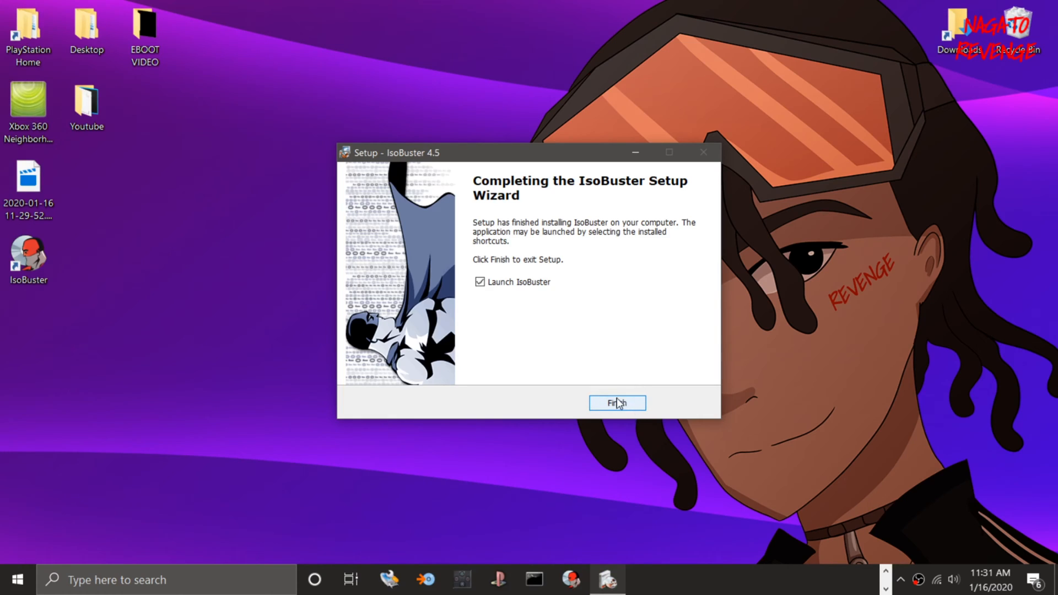
click(615, 403)
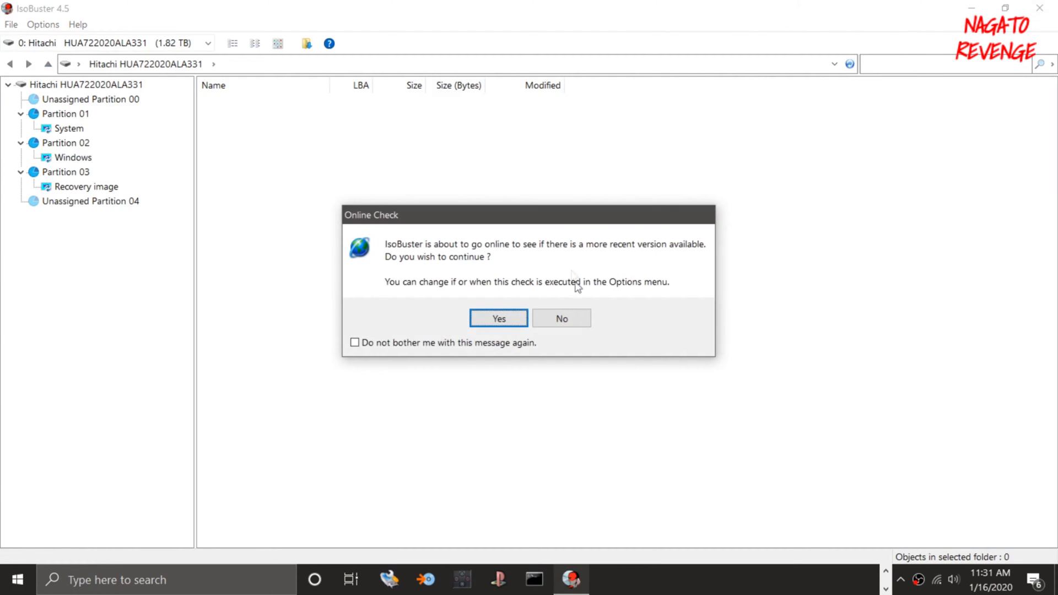
Dismiss the online version check prompt and move the IsoBuster window aside.
click(498, 318)
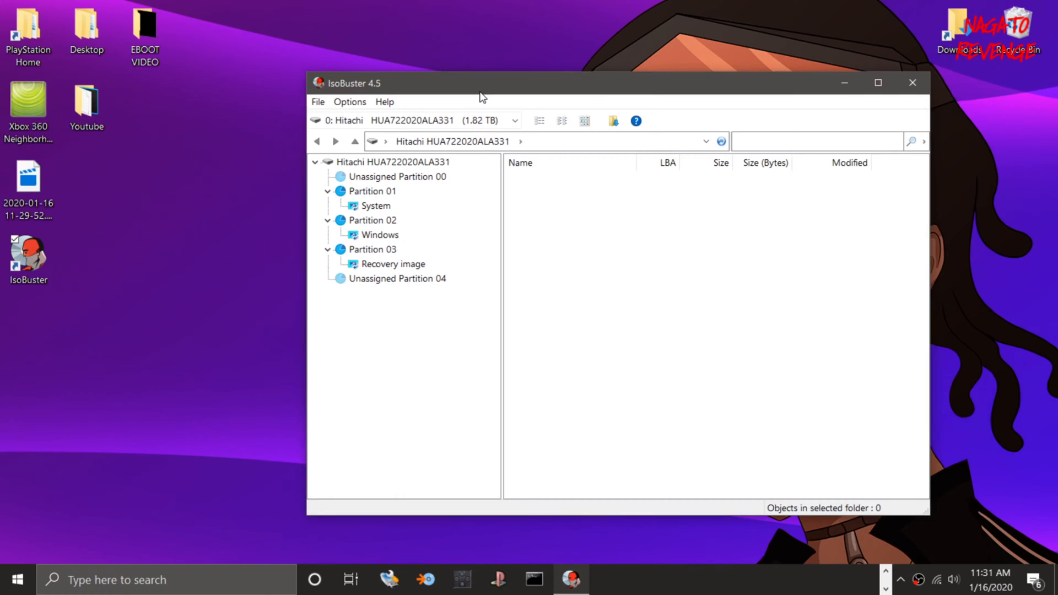
mouse_move(441, 127)
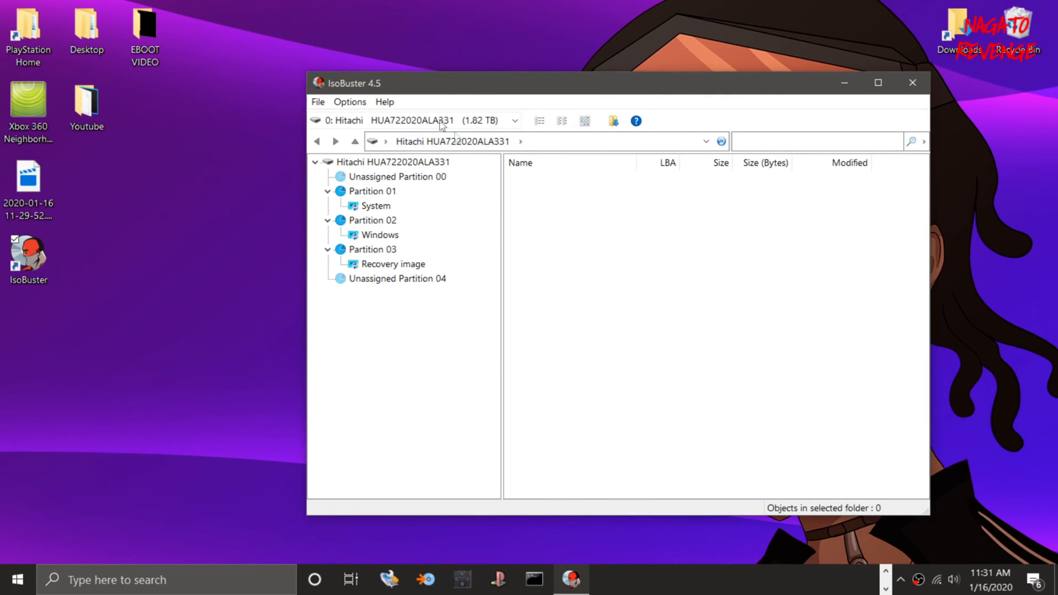
click(376, 205)
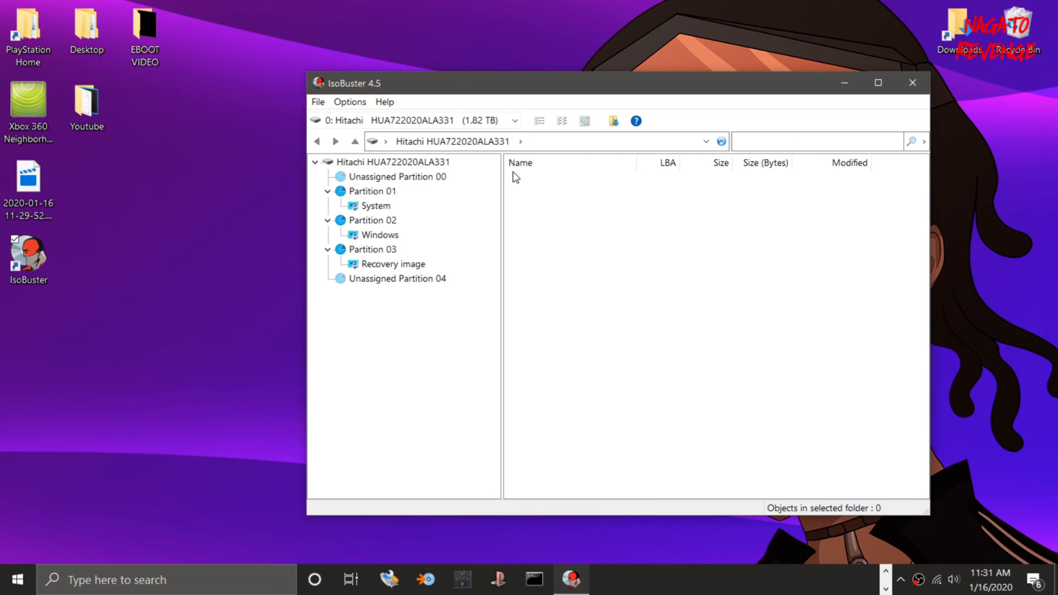
mouse_move(658, 147)
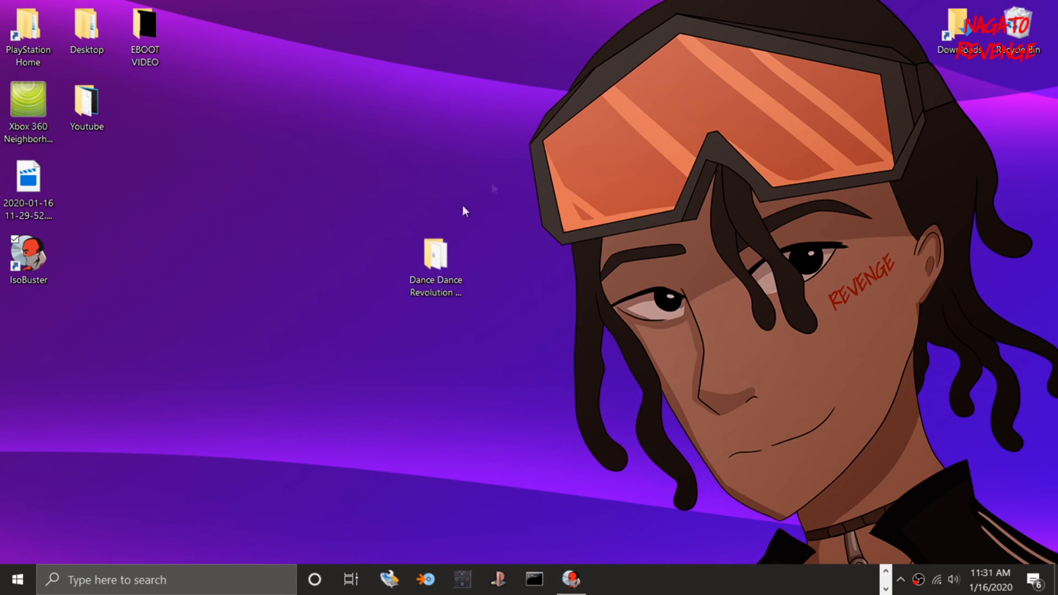
Open the Dance Dance Revolution 2nd Remix (Japan) folder maximized and browse its 36 BIN tracks.
click(436, 257)
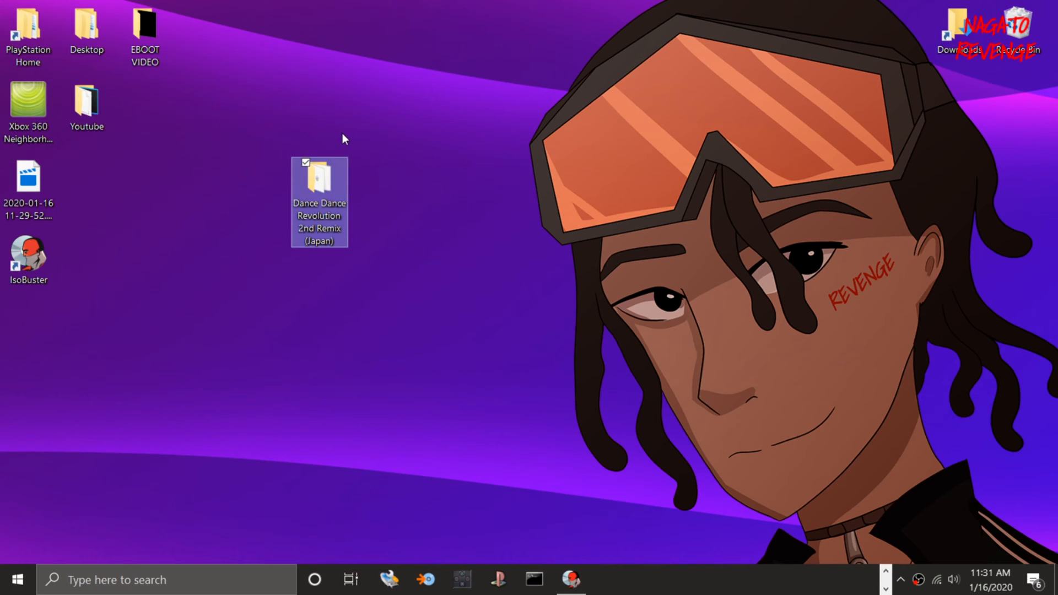
mouse_move(322, 204)
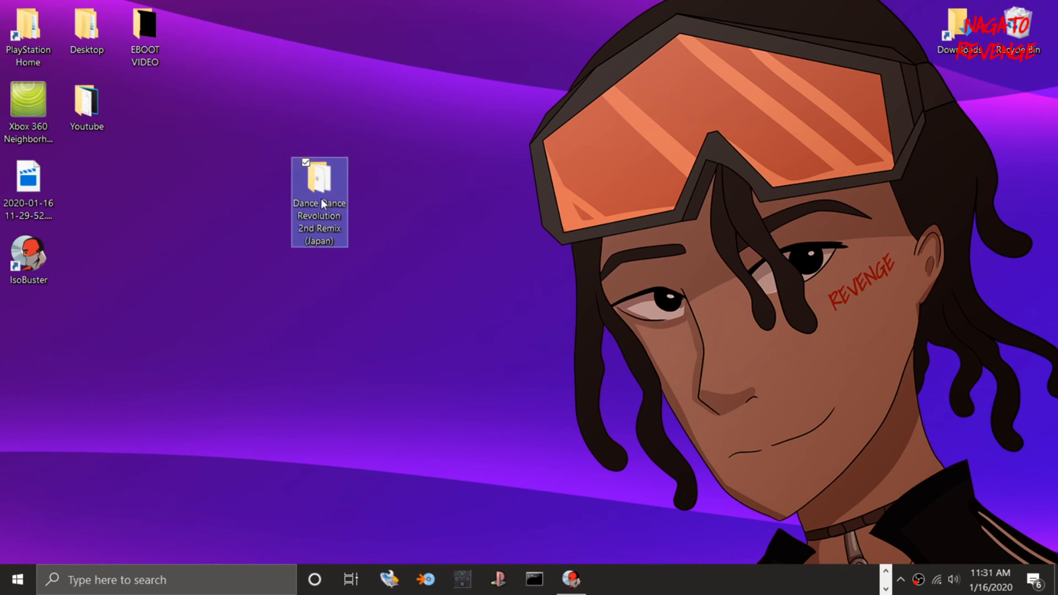
double_click(319, 186)
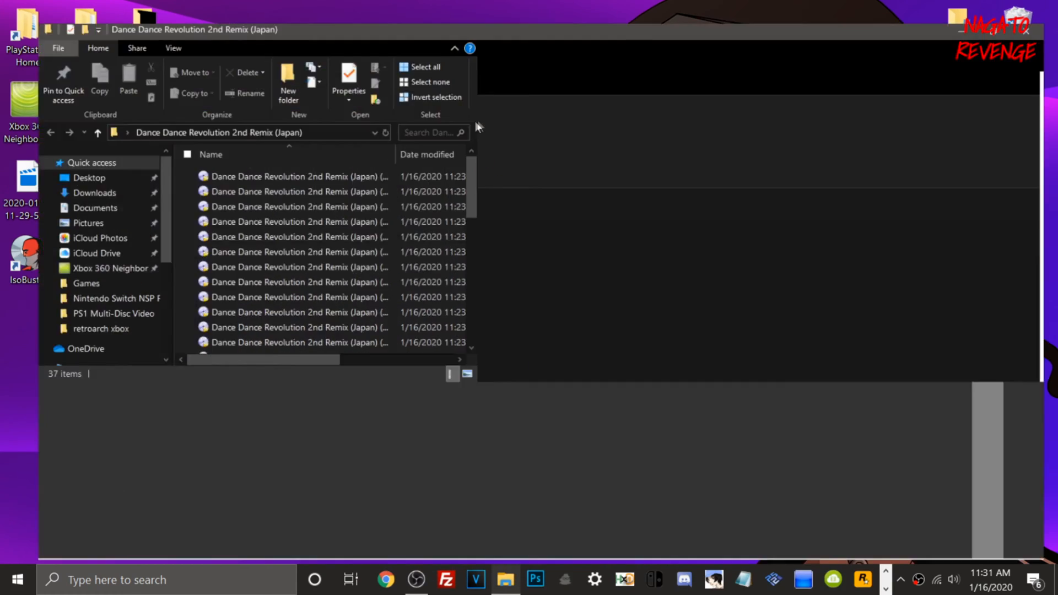
click(1005, 9)
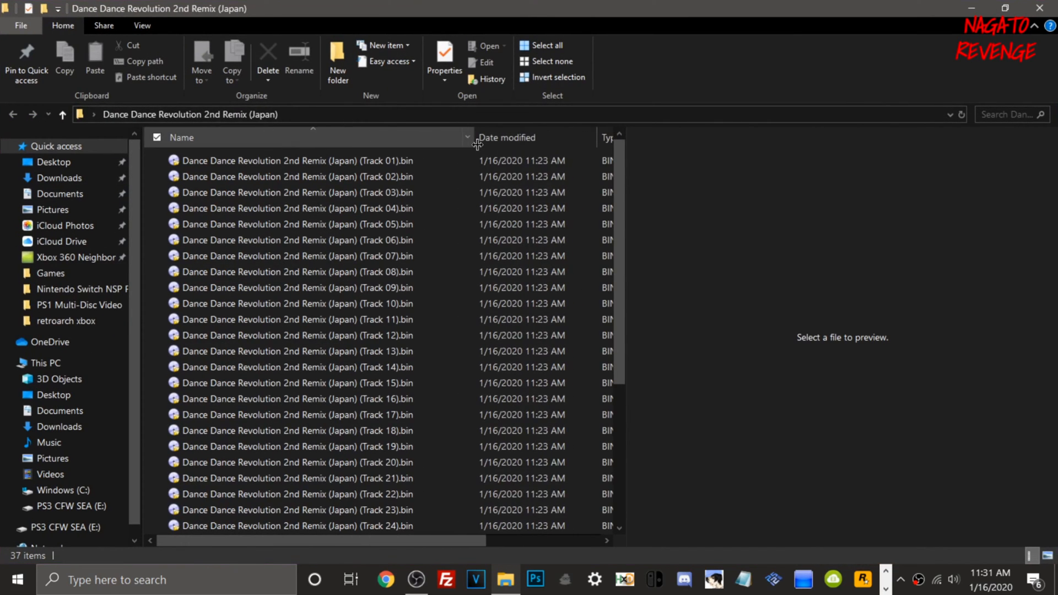
scroll(down, 3)
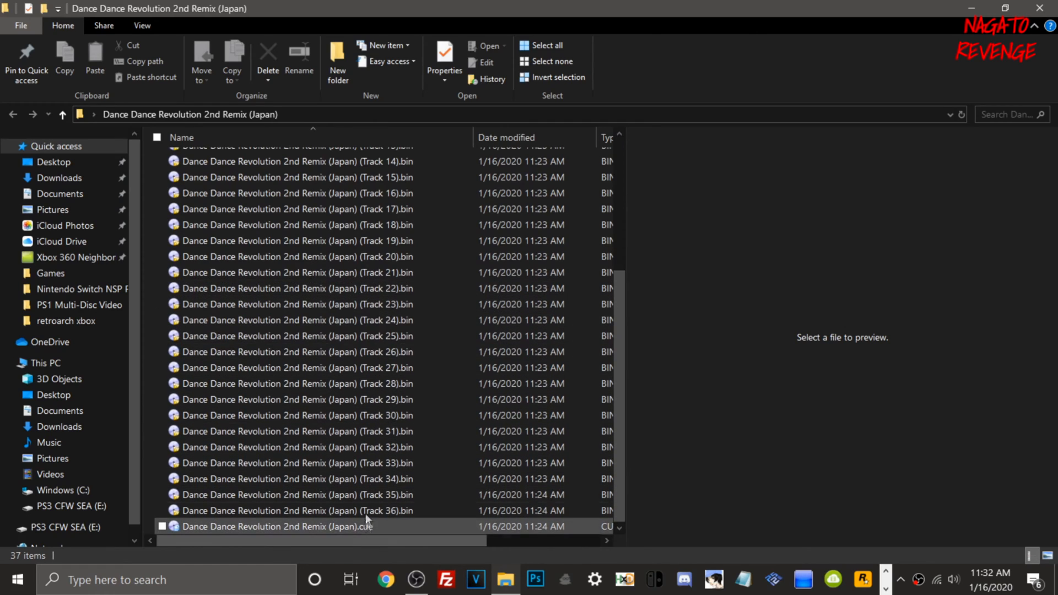
scroll(up, 3)
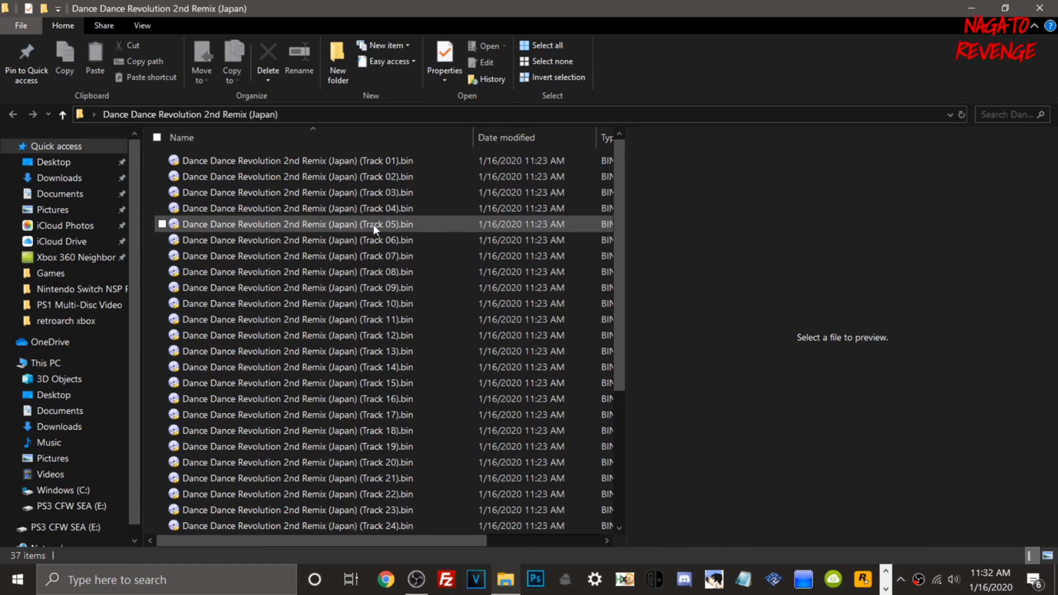
scroll(down, 3)
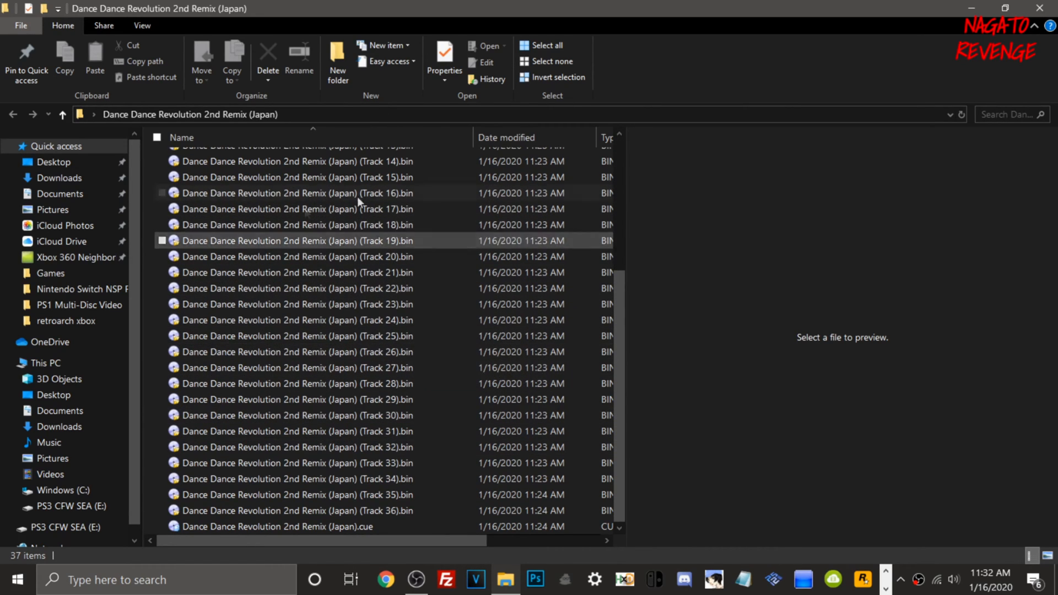
scroll(up, 3)
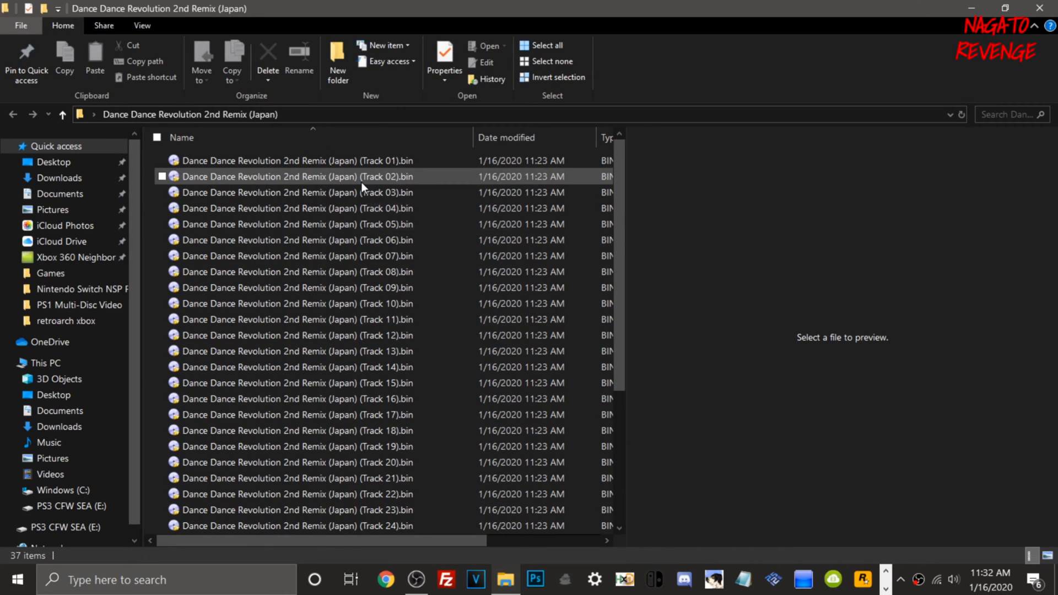
mouse_move(363, 187)
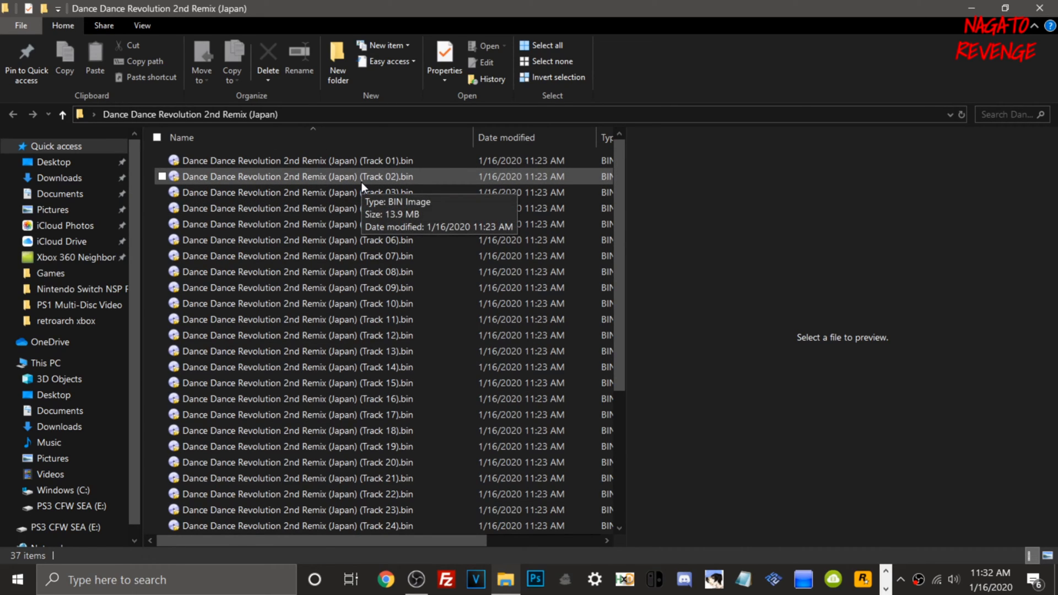
scroll(down, 3)
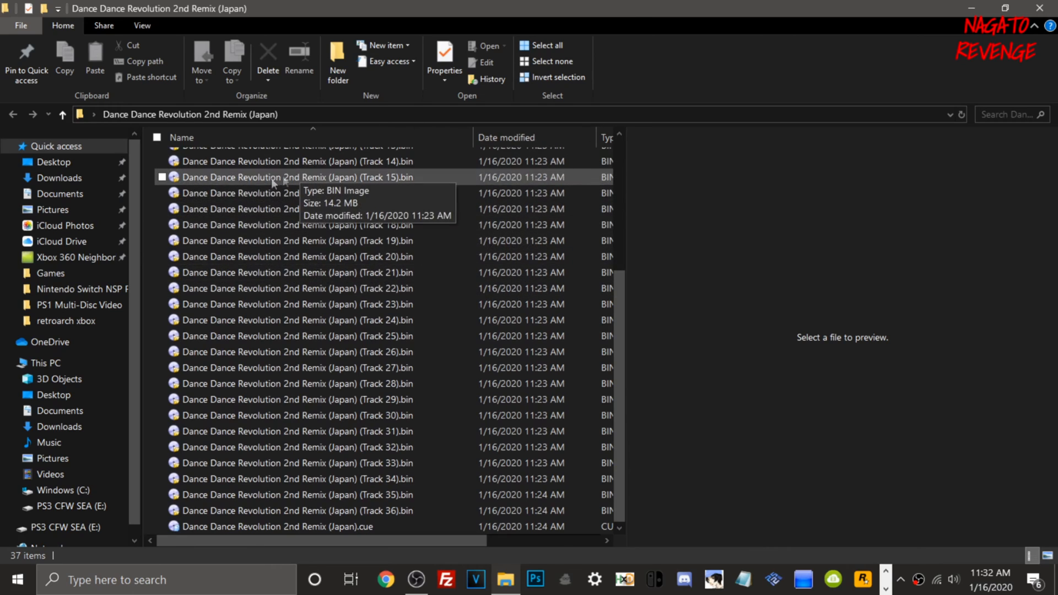
mouse_move(590, 125)
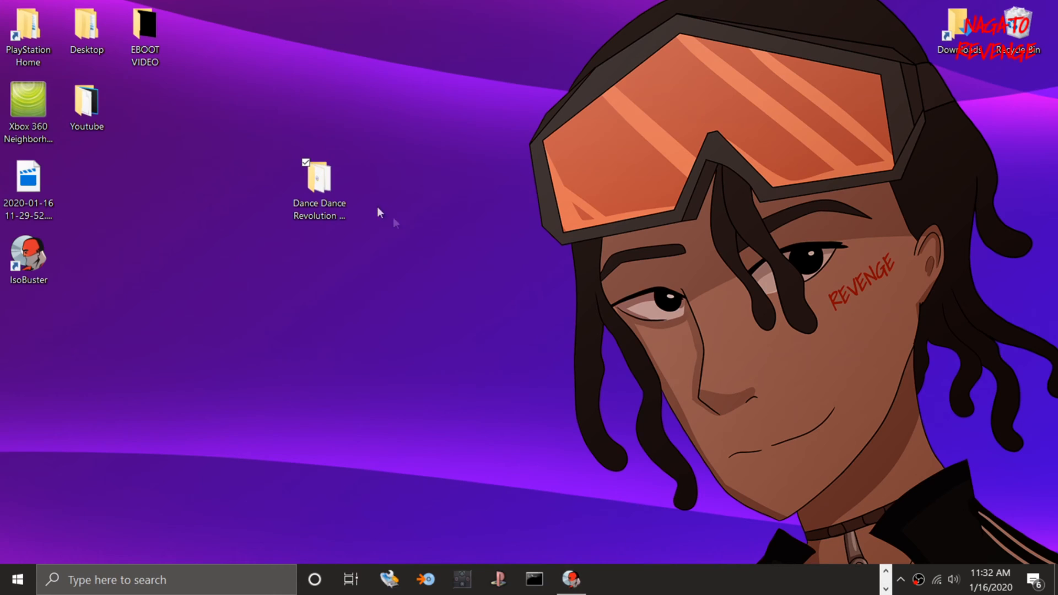
Launch IsoBuster and open Dance Dance Revolution 2nd Remix (Japan).cue from the Desktop game folder.
double_click(28, 253)
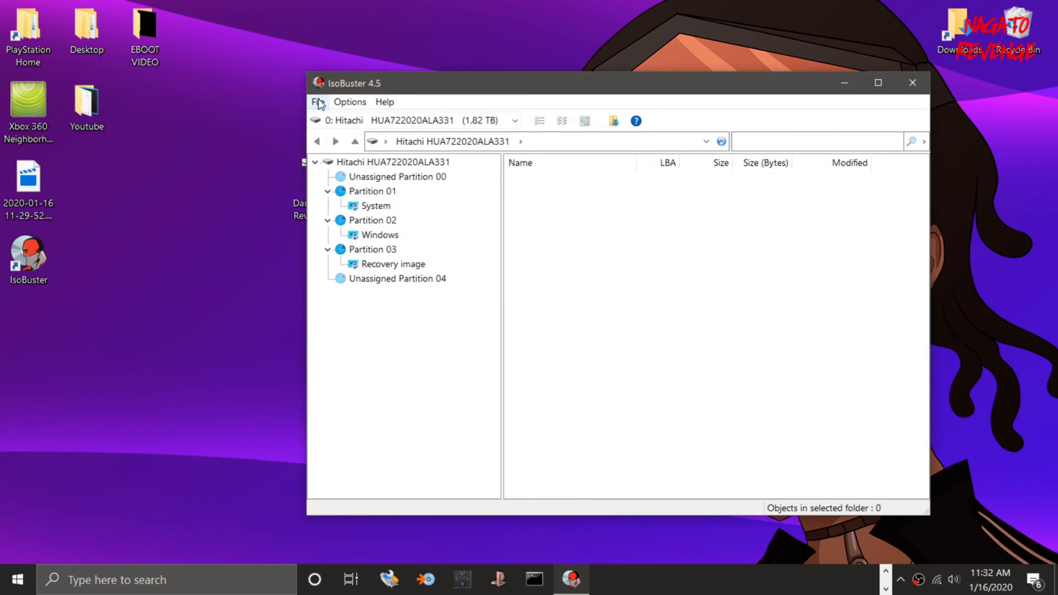
click(317, 102)
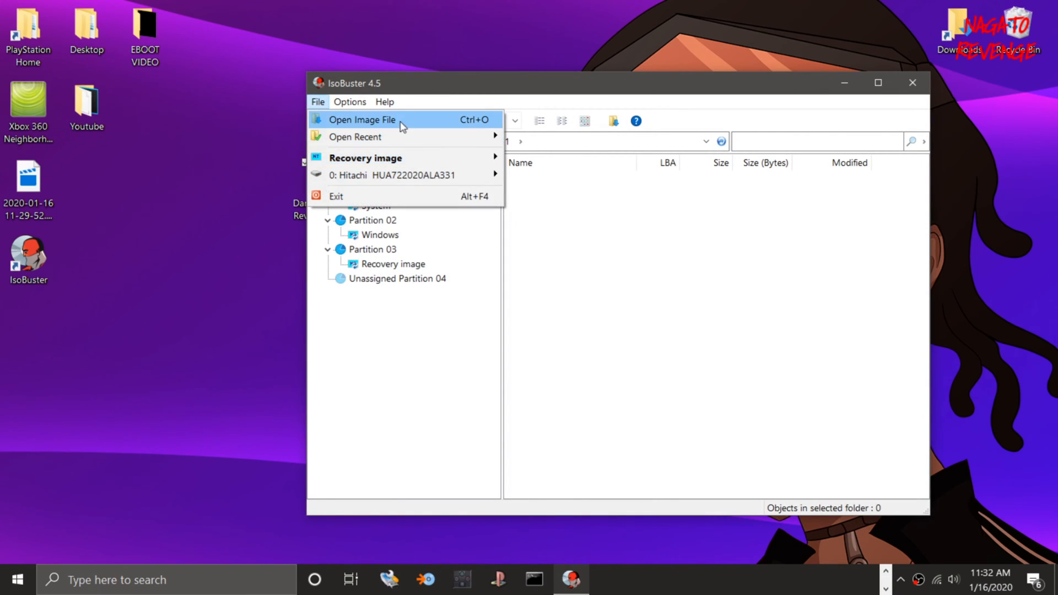
click(361, 119)
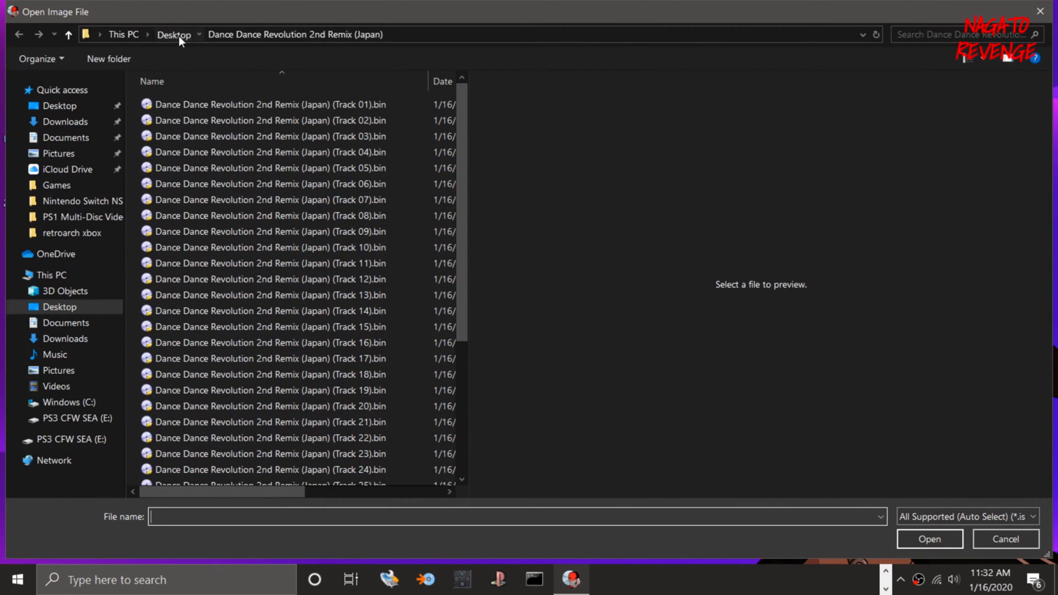
click(172, 34)
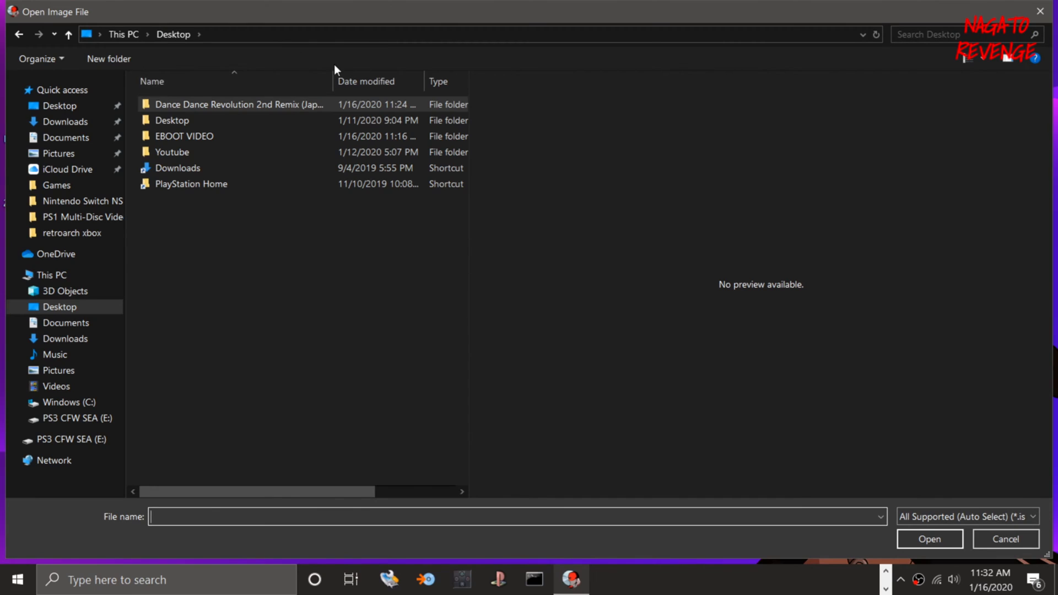
click(236, 105)
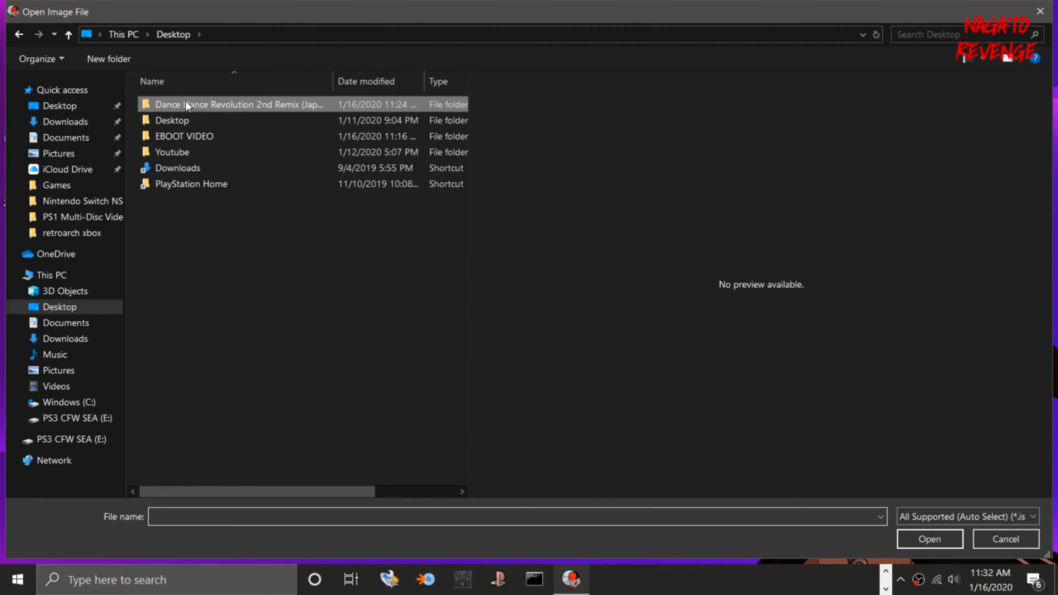
double_click(240, 104)
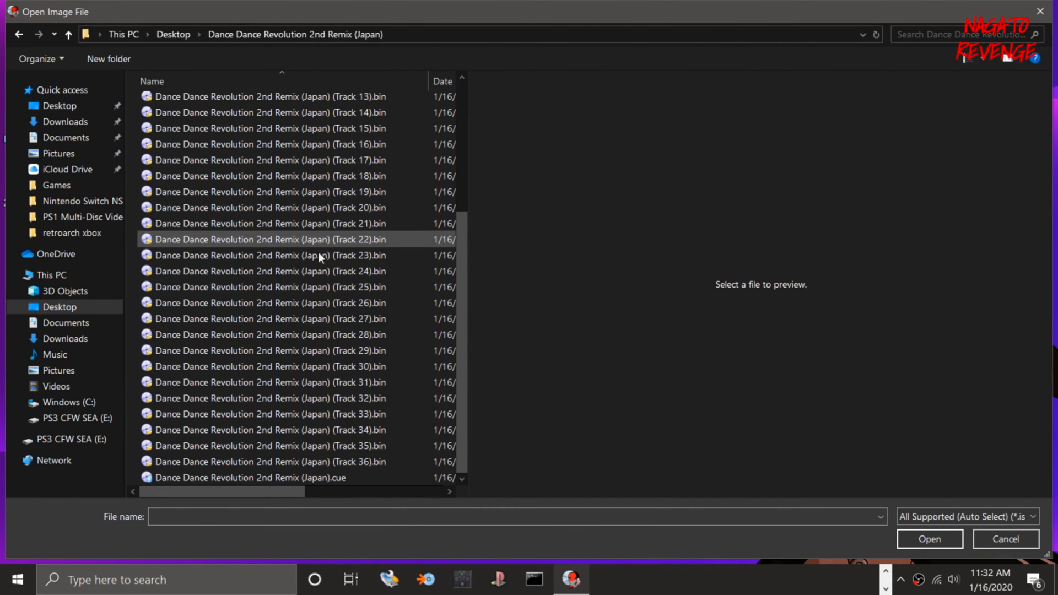
click(249, 477)
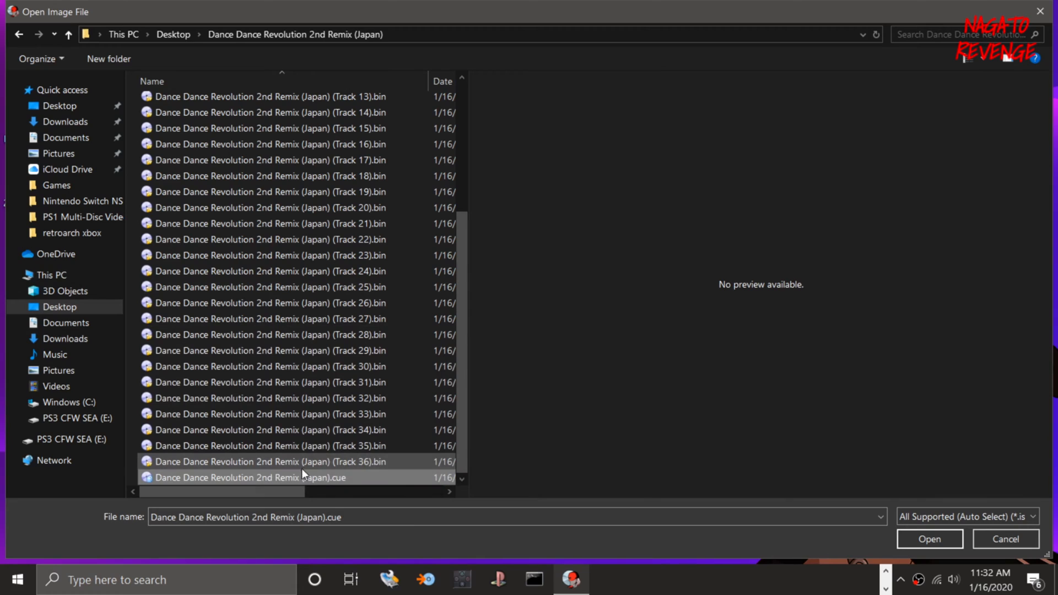
scroll(up, 3)
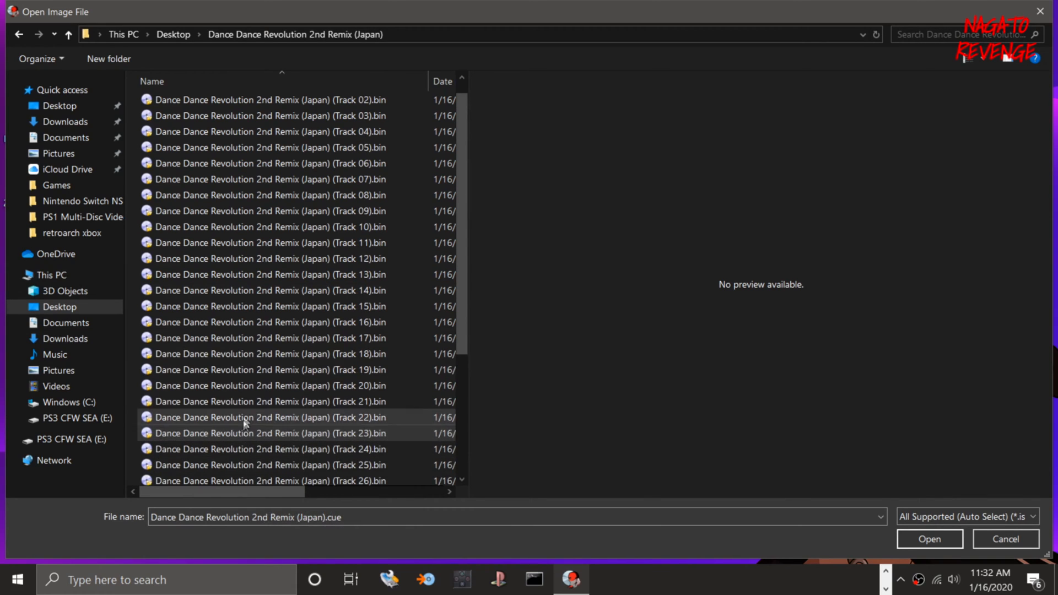
scroll(down, 3)
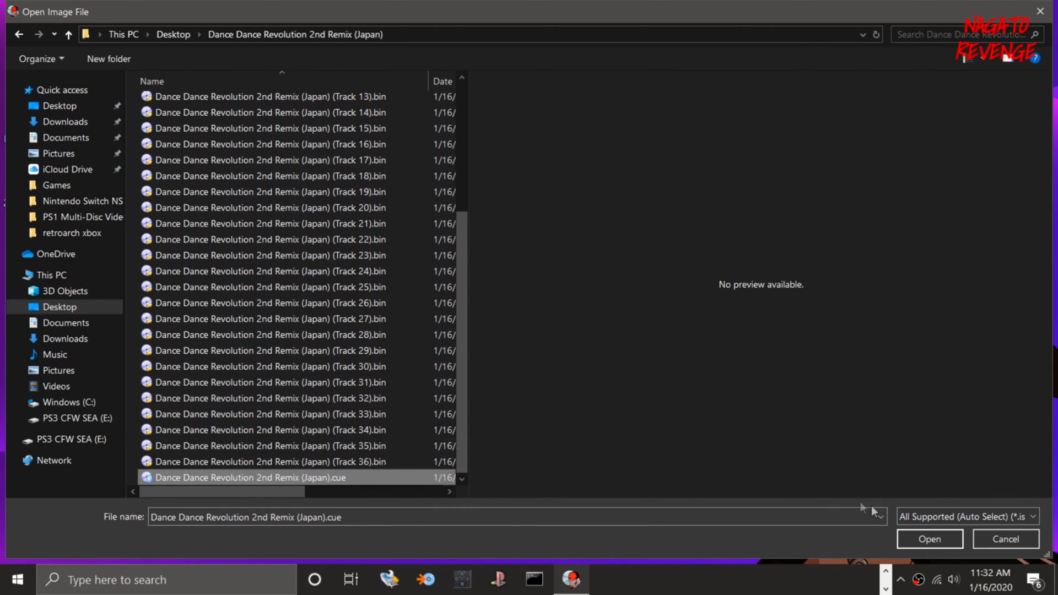
click(928, 539)
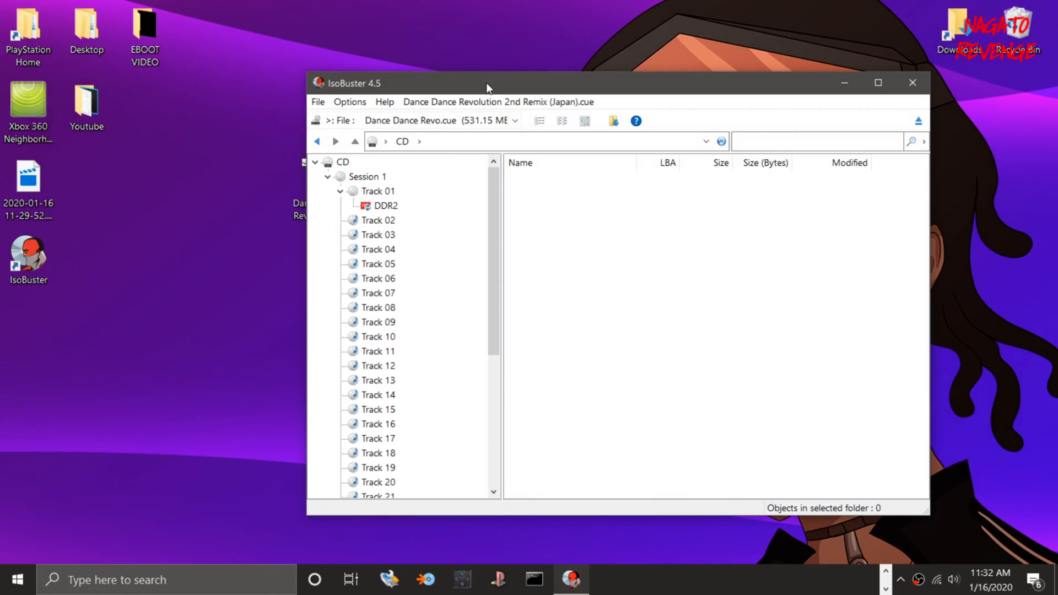
Maximize IsoBuster and select the CD root node to show Session 1 (531 MB).
click(878, 82)
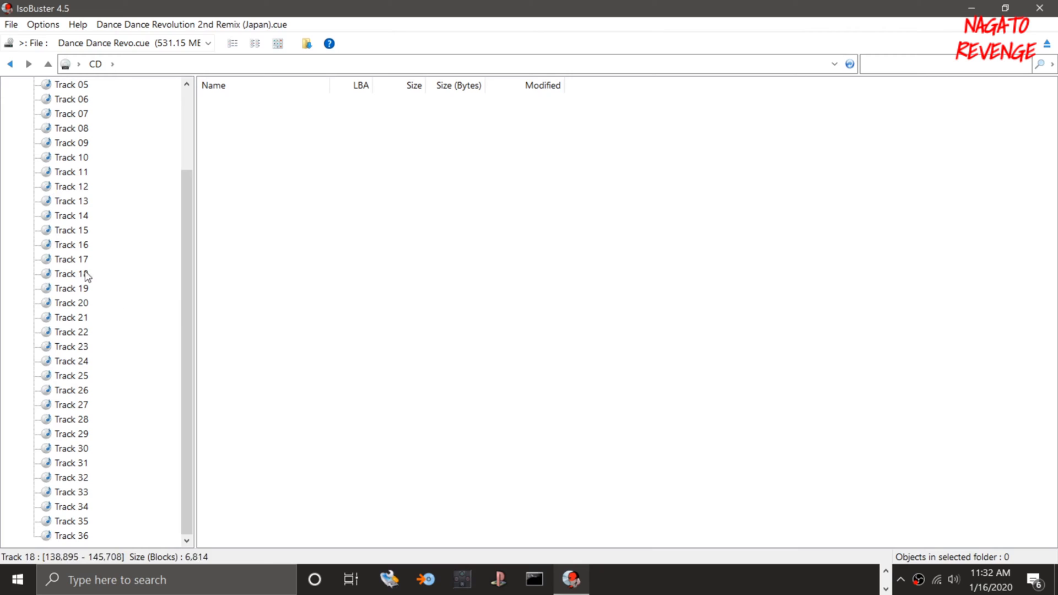
click(71, 376)
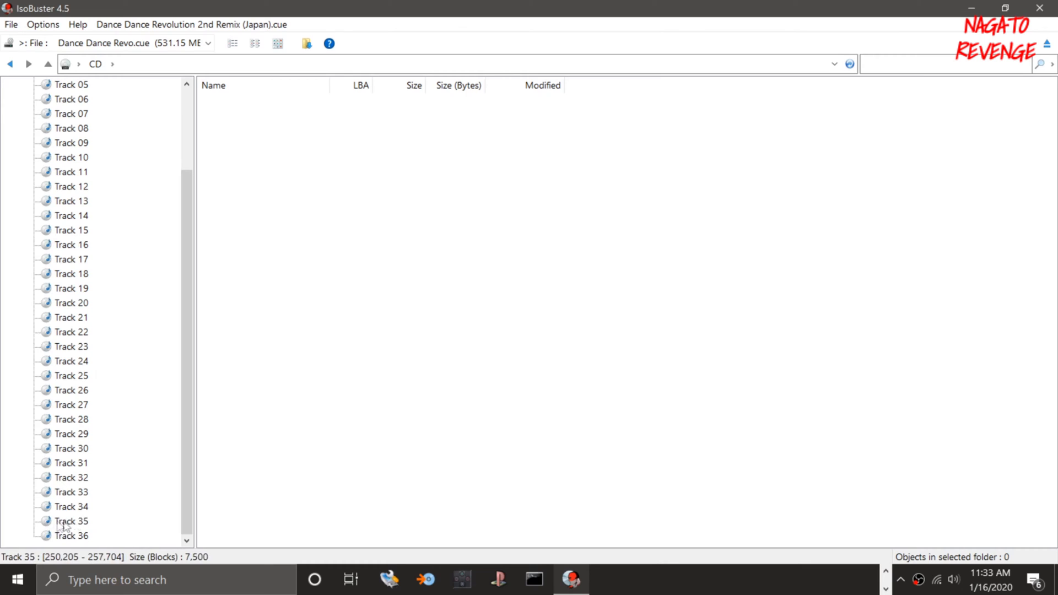
click(36, 84)
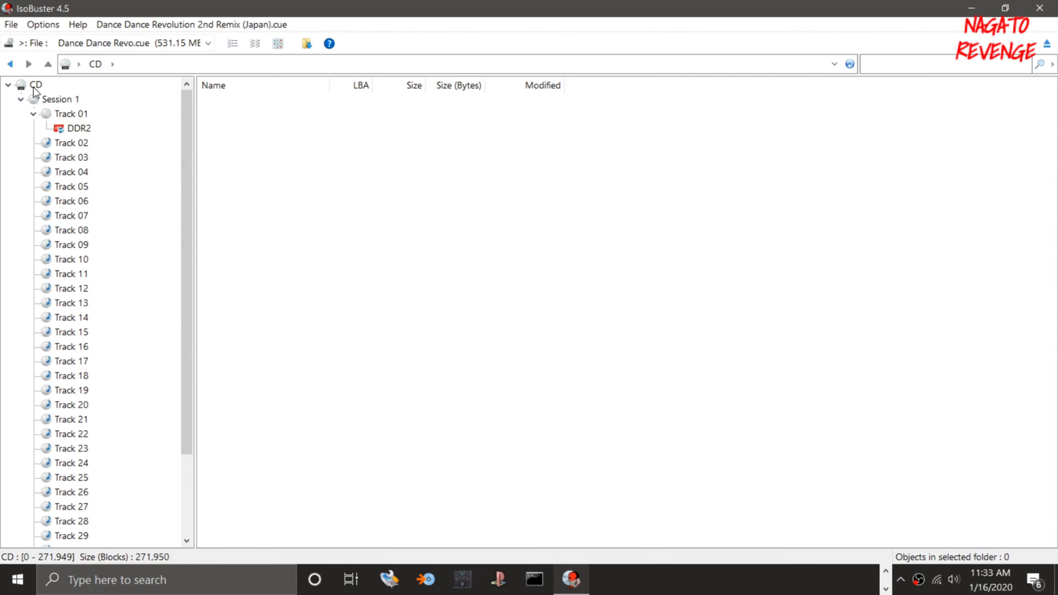
scroll(down, 3)
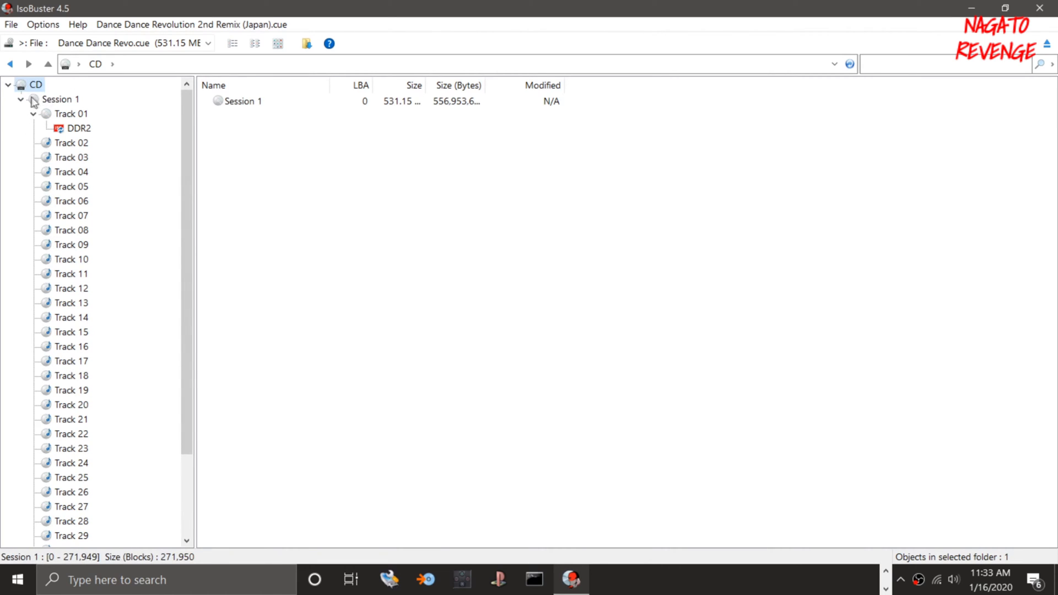
Extract the CD as a RAW image DDR2 Remix.bin on the desktop, plus DDR2 Remix.cue.
right_click(36, 84)
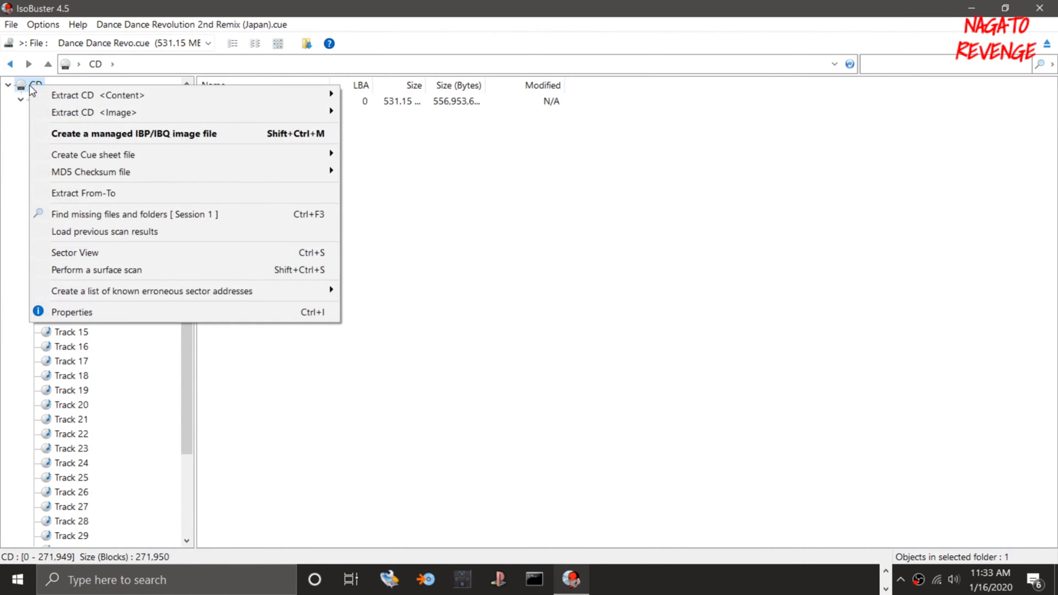
mouse_move(147, 112)
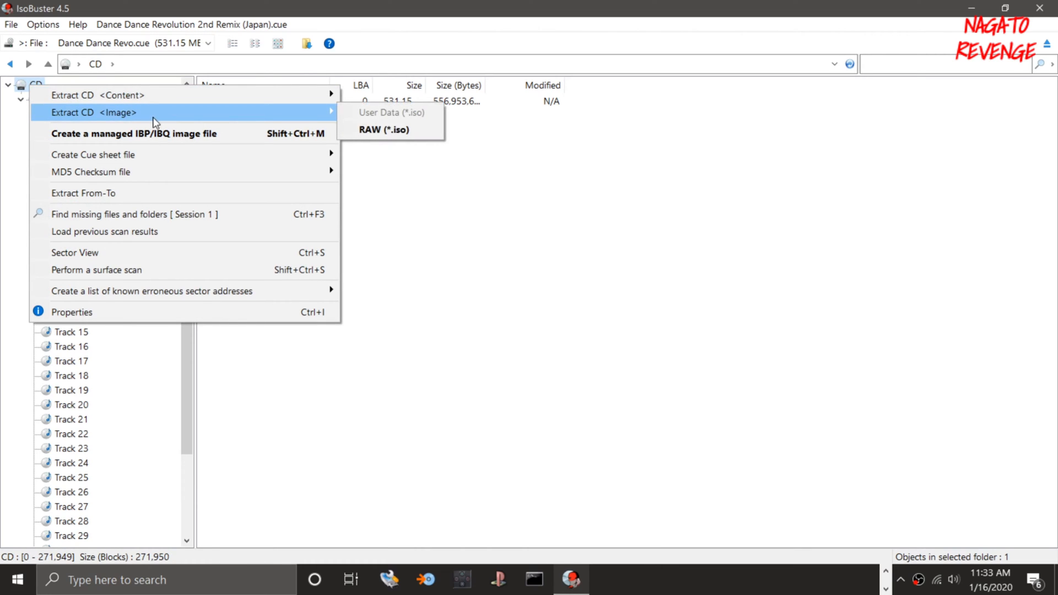
click(384, 129)
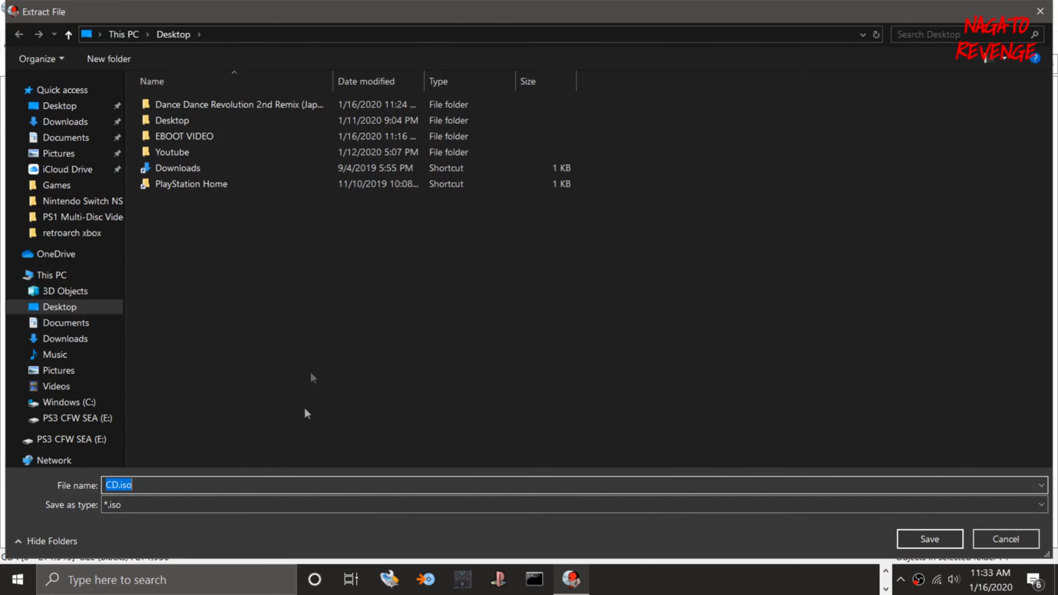
mouse_move(198, 389)
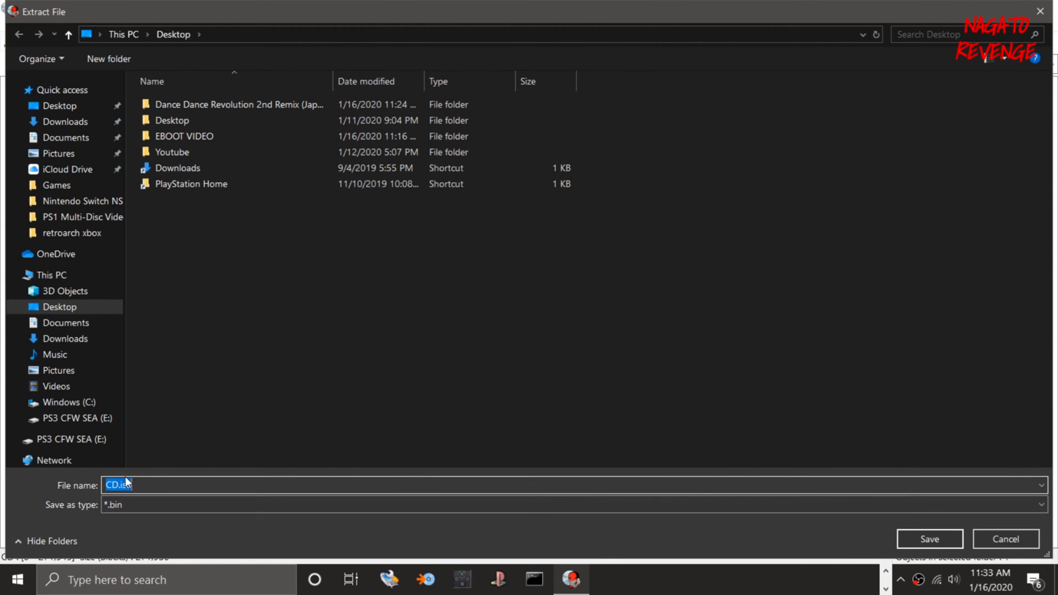
text(DDR2 Remi)
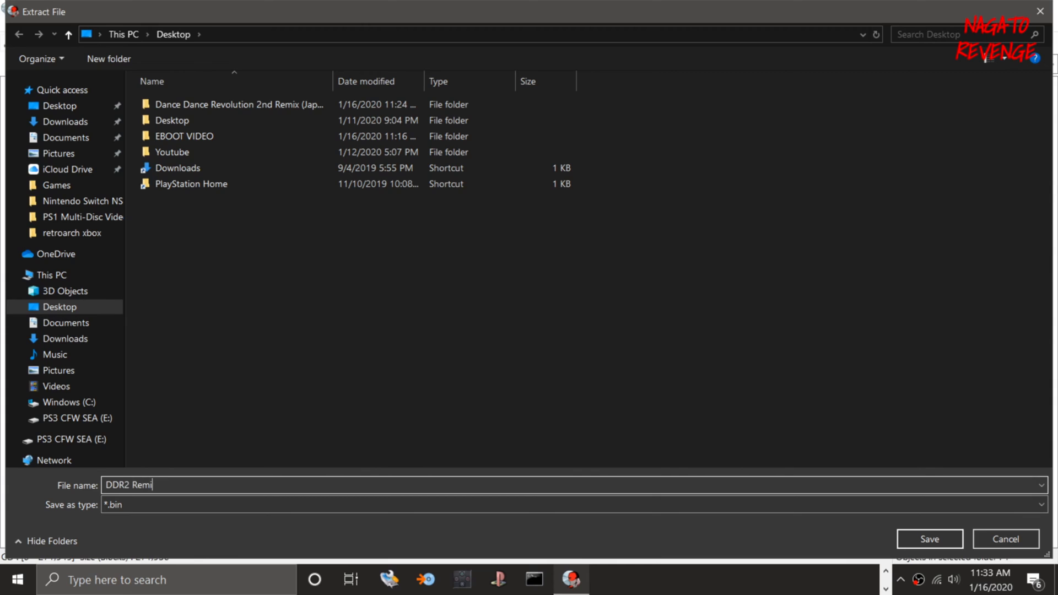
text(x)
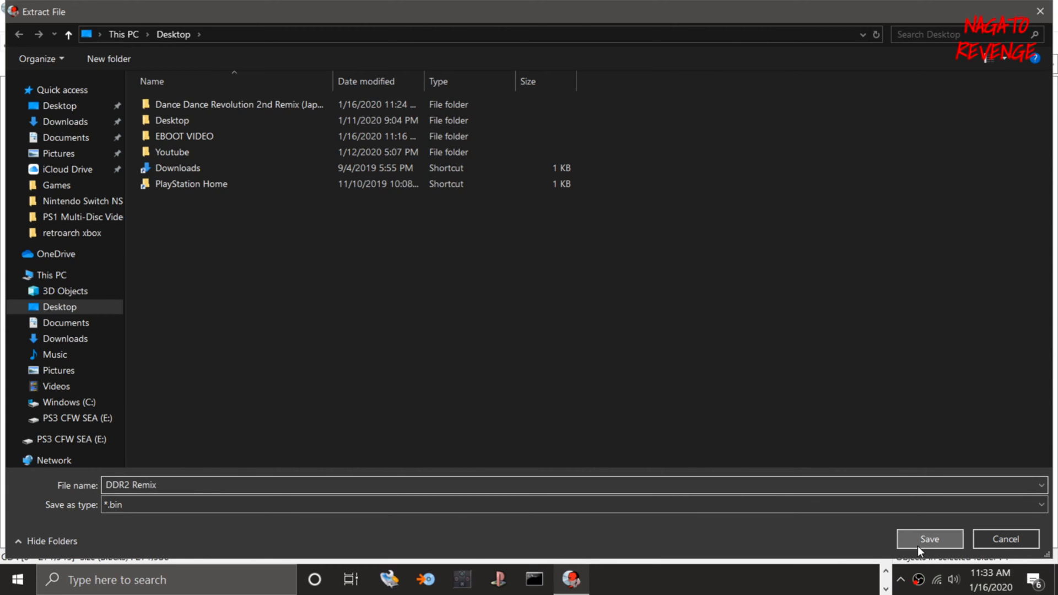
click(930, 540)
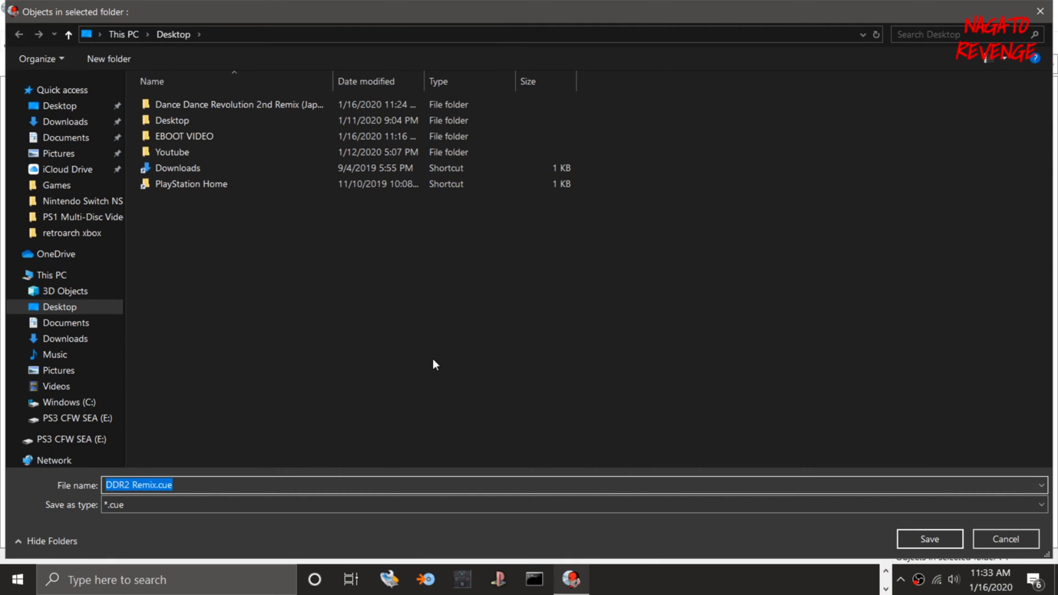
click(929, 539)
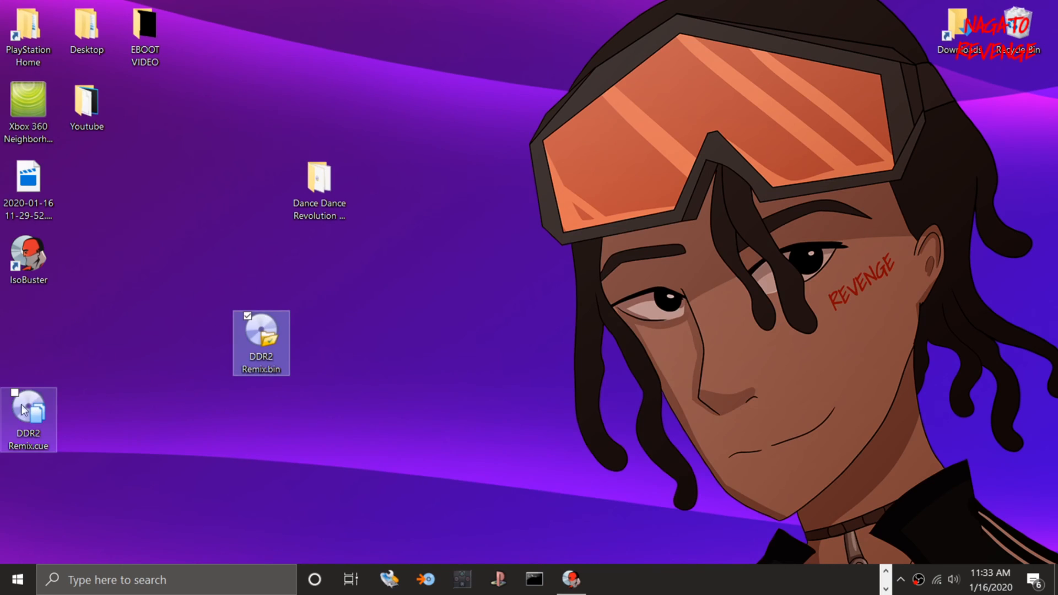
Move DDR2 Remix.cue beside DDR2 Remix.bin, confirm the 609 MB size, and select the game folder.
drag(28, 405, 320, 330)
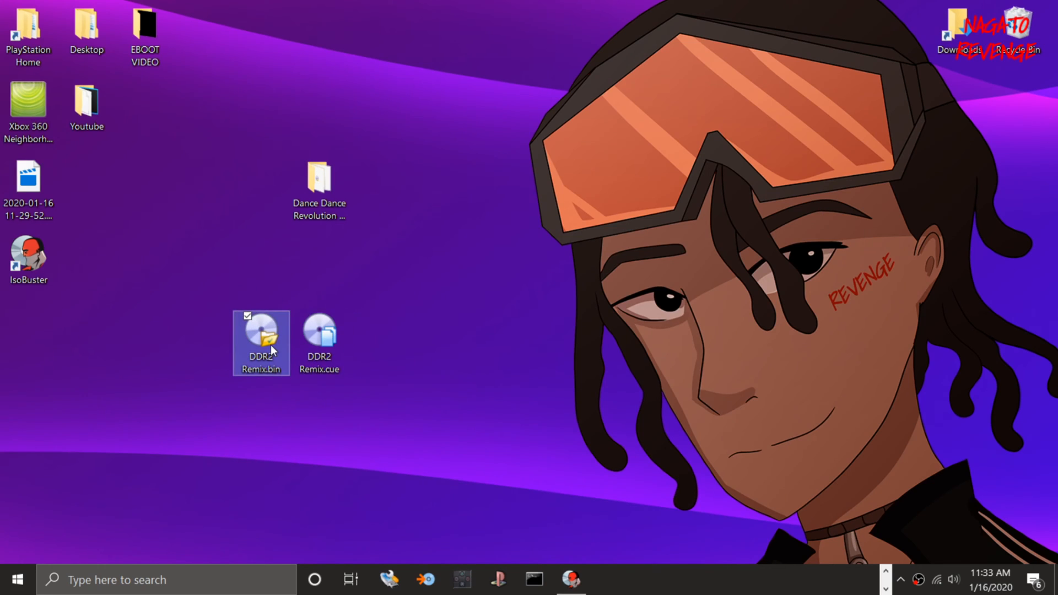
mouse_move(261, 331)
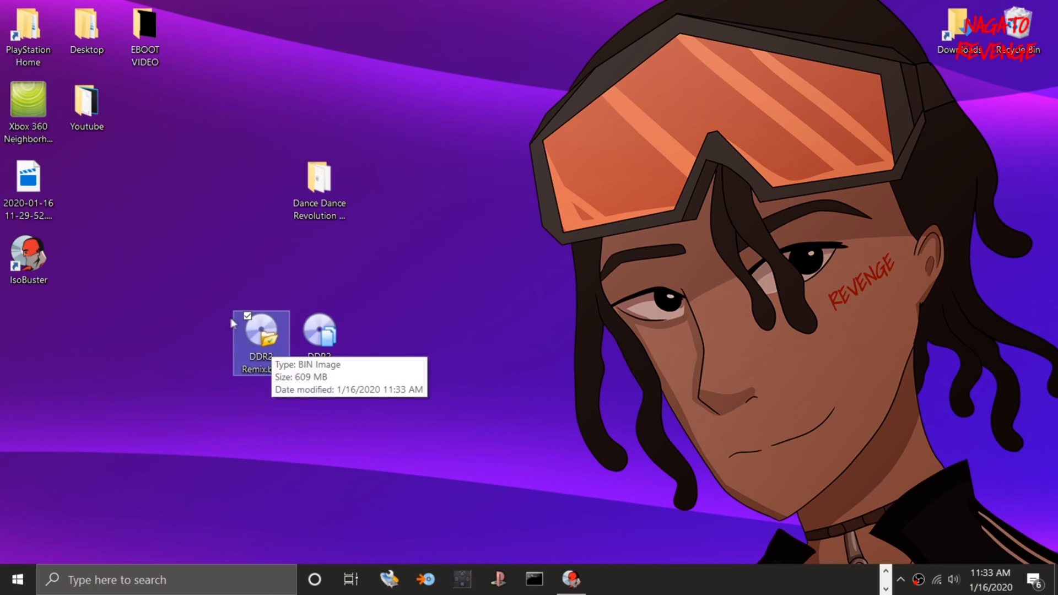
click(318, 331)
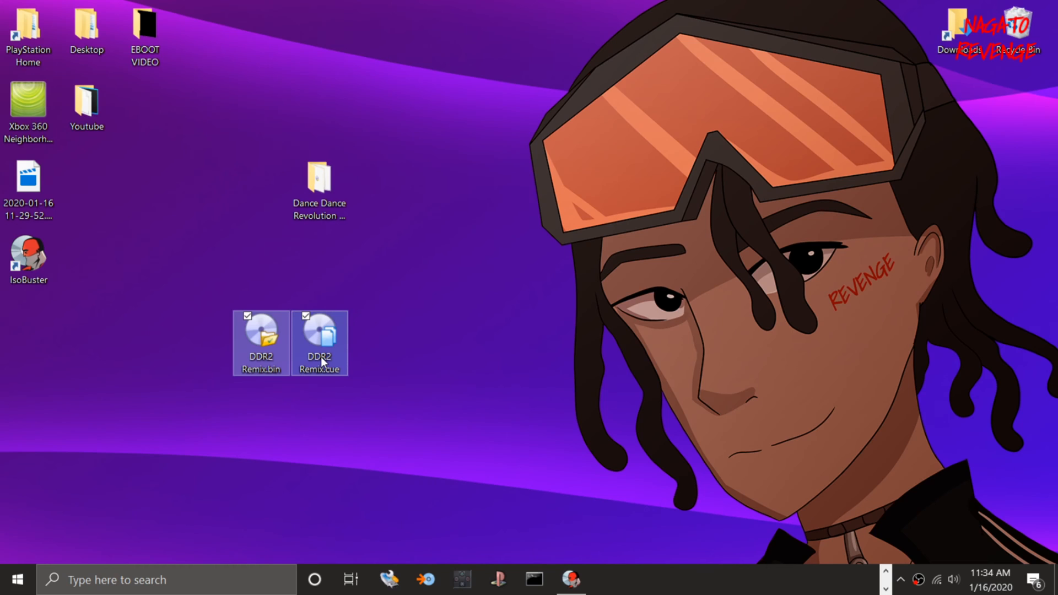
click(319, 179)
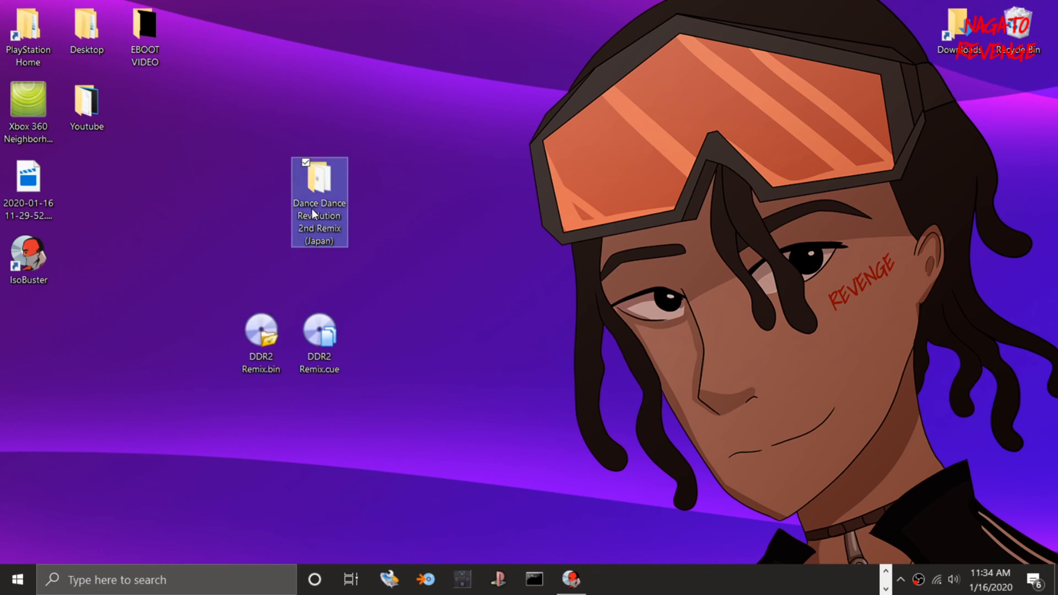
Open the original Dance Dance Revolution 2nd Remix (Japan) folder to view its 37 track files.
double_click(319, 183)
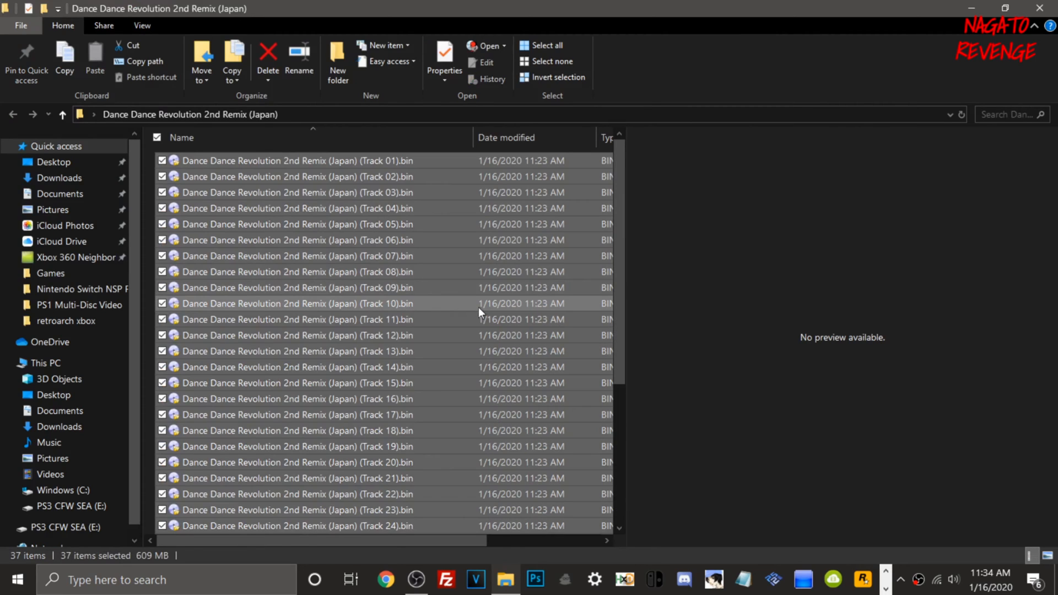
mouse_move(154, 565)
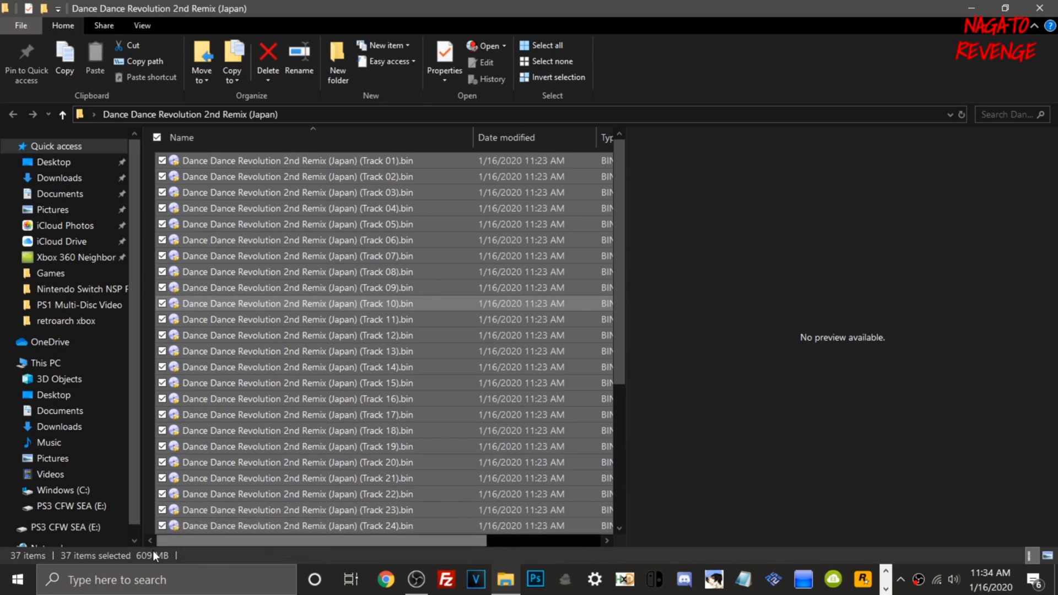
mouse_move(181, 552)
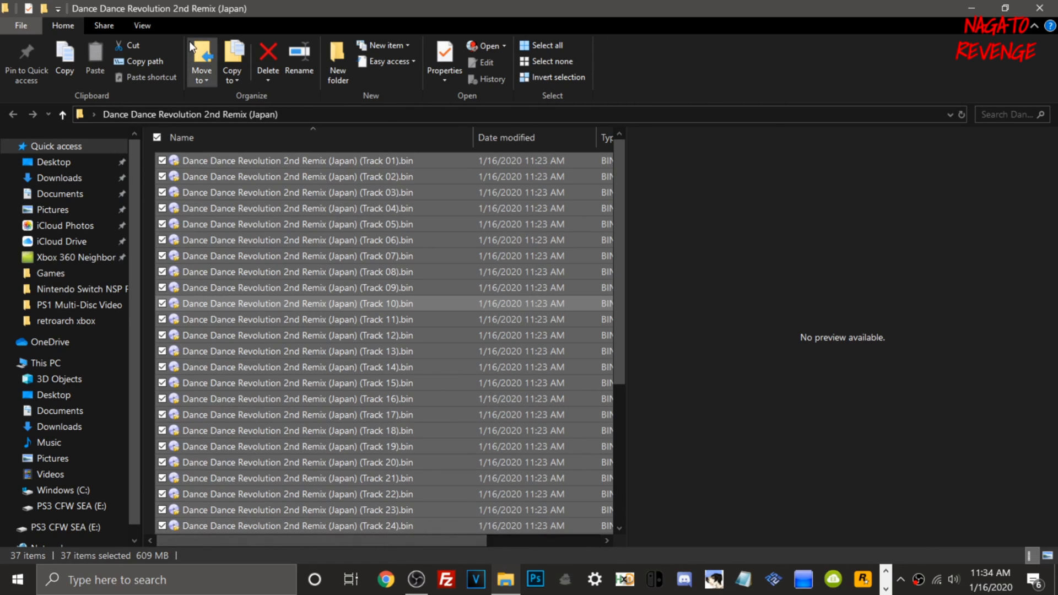
mouse_move(144, 559)
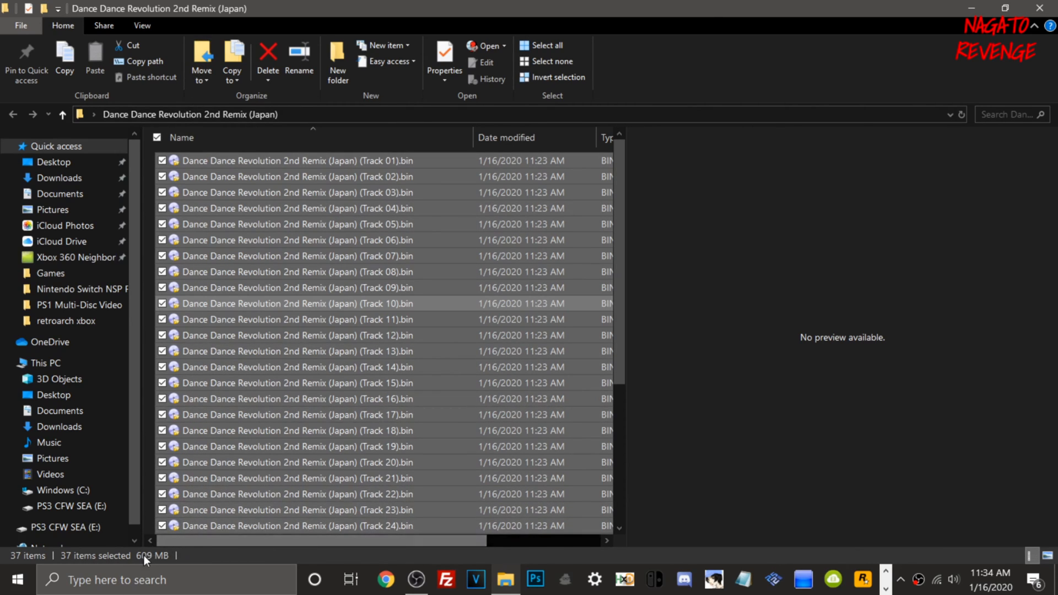
mouse_move(217, 569)
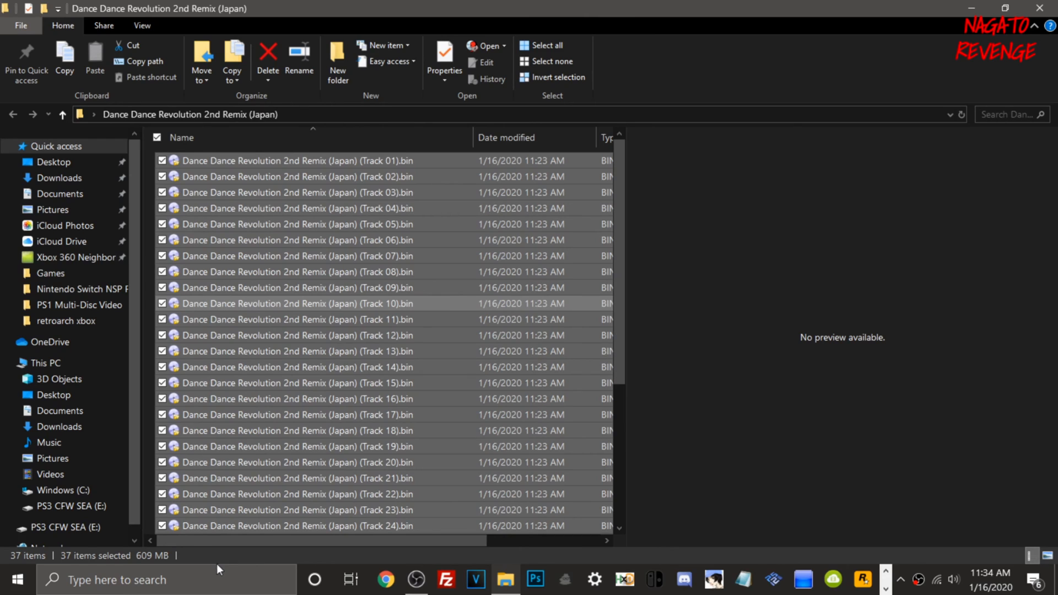
mouse_move(223, 9)
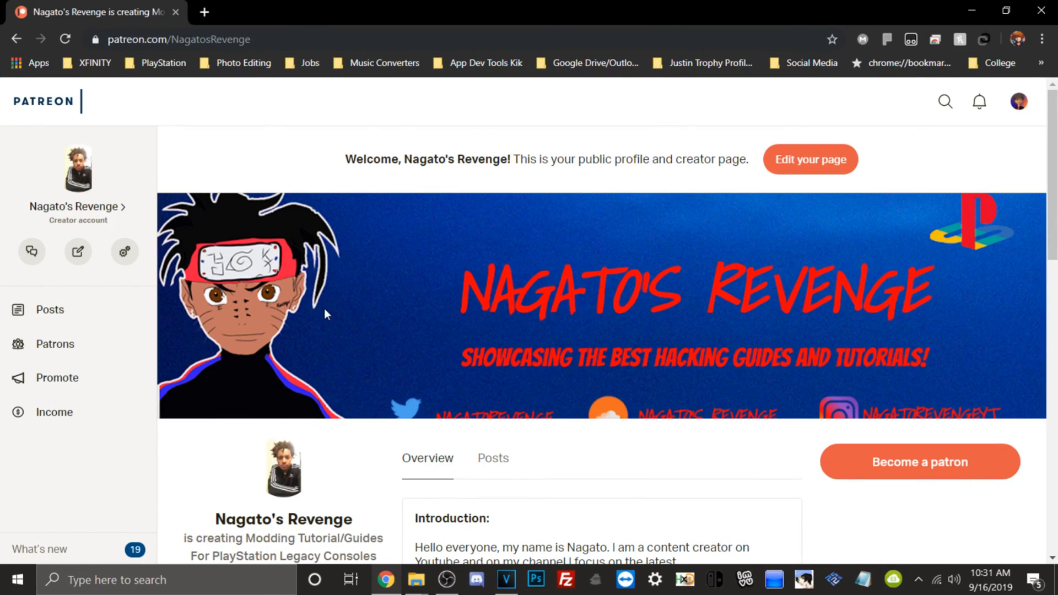
Scroll through the Nagato's Revenge Patreon page's introduction and recent posts.
scroll(down, 3)
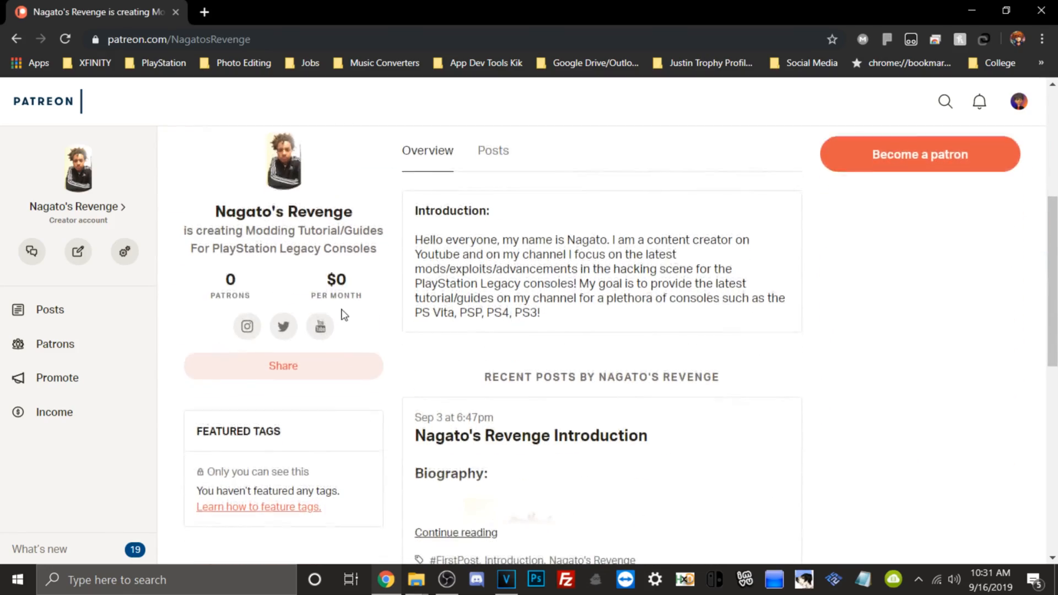
scroll(up, 3)
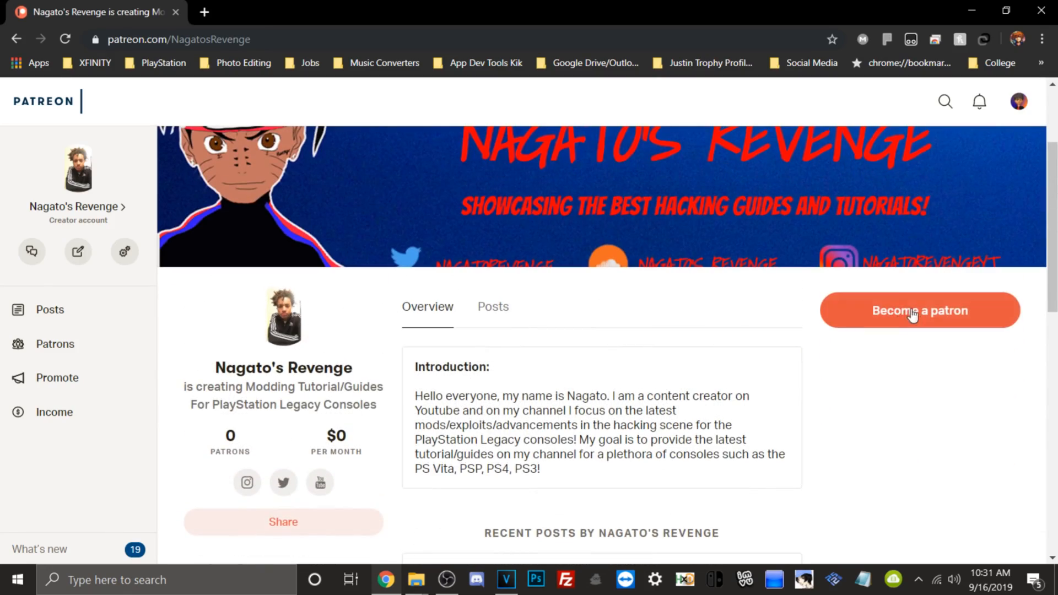